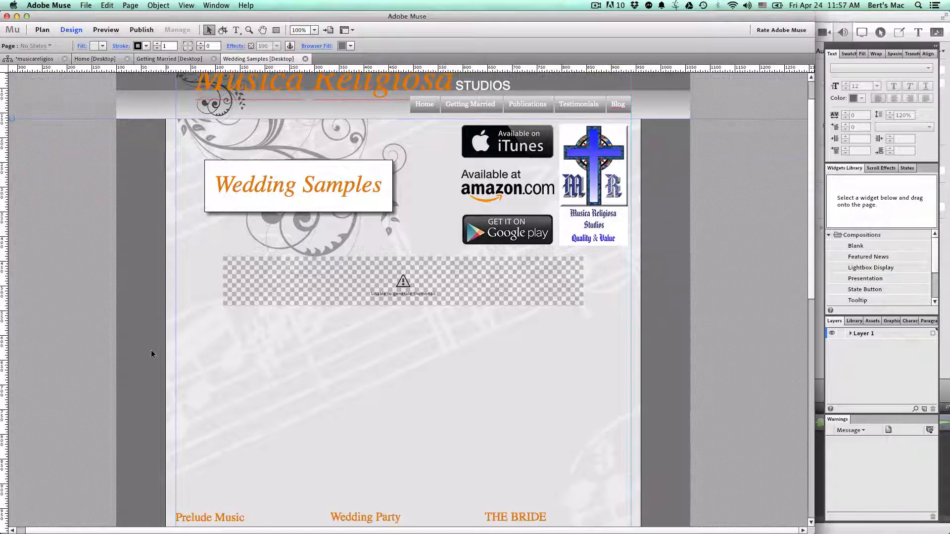
Scroll the YouTube video page to reach the Share > Embed iframe code for Clair De Lune.
scroll("down", 3)
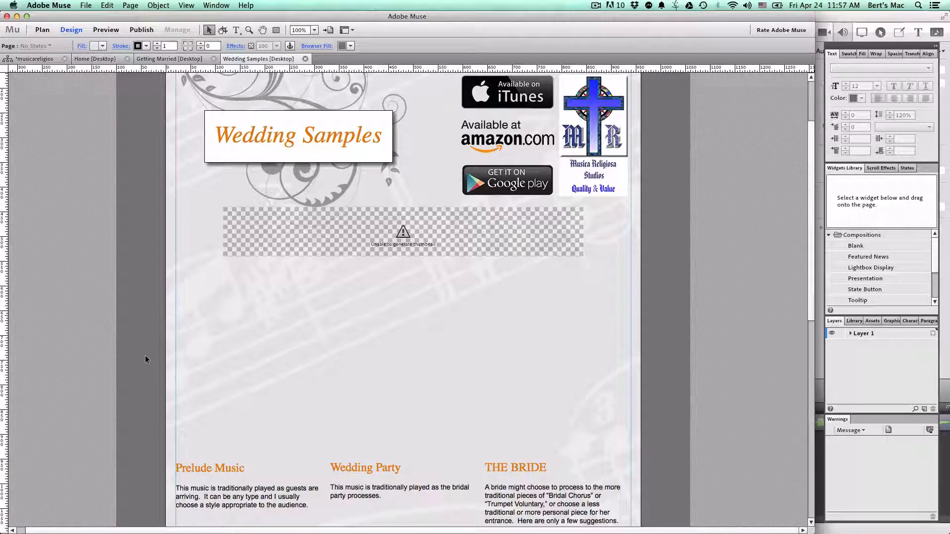
scroll("down", 3)
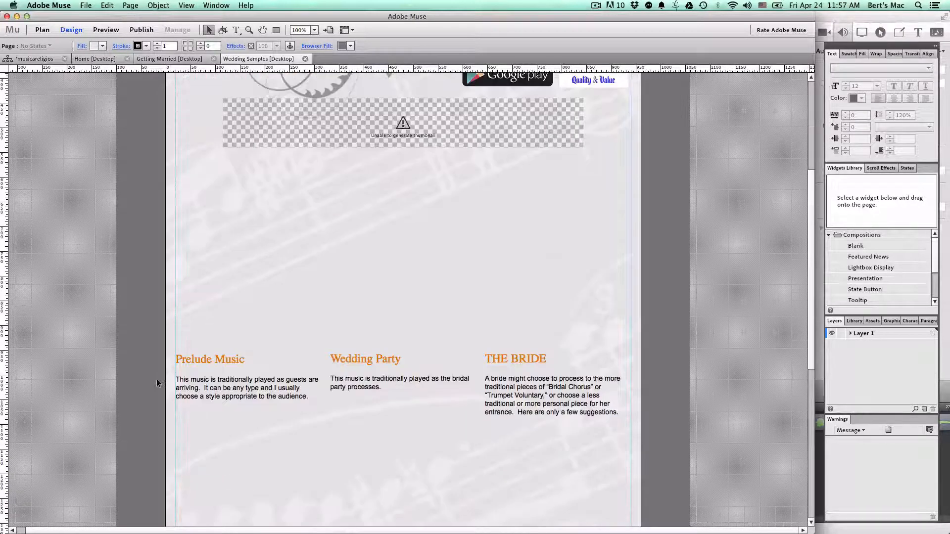
scroll("down", 3)
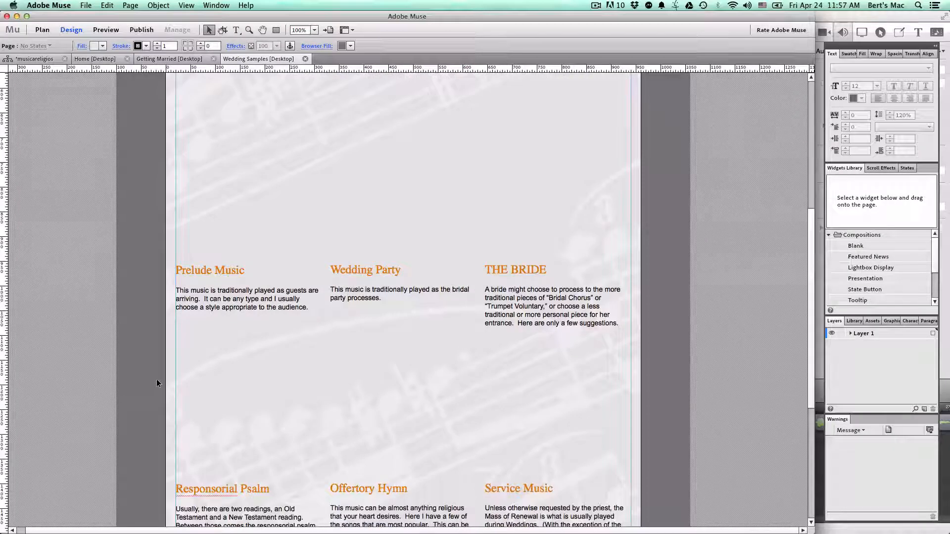
scroll("down", 3)
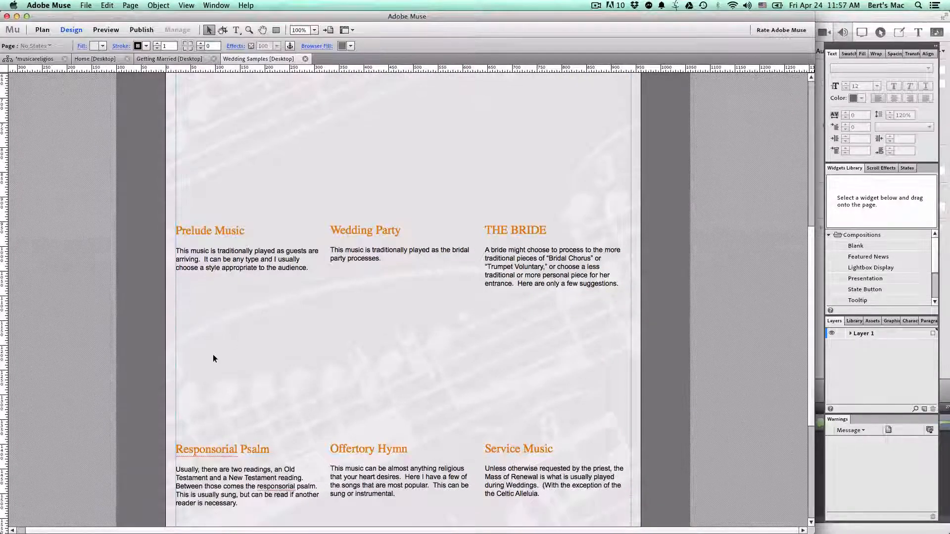
scroll("down", 3)
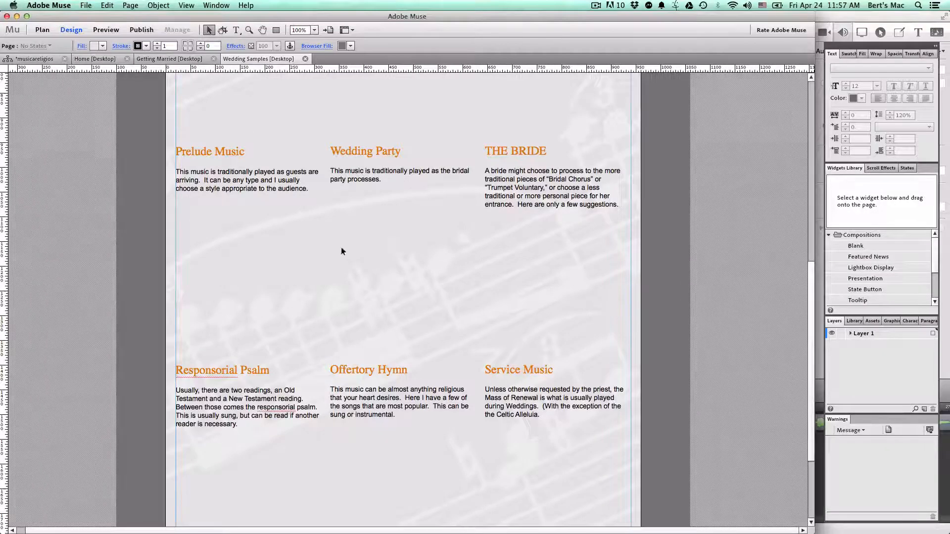
scroll("down", 3)
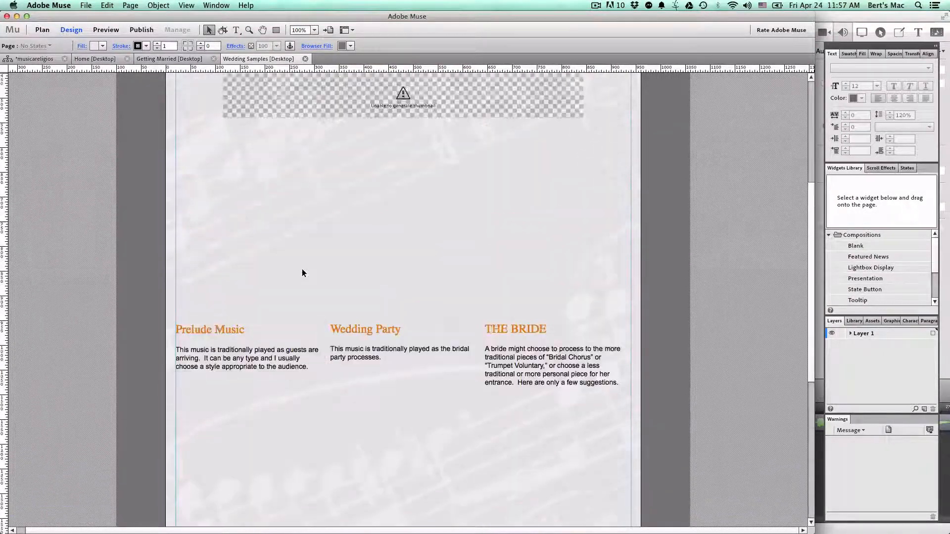
scroll("up", 3)
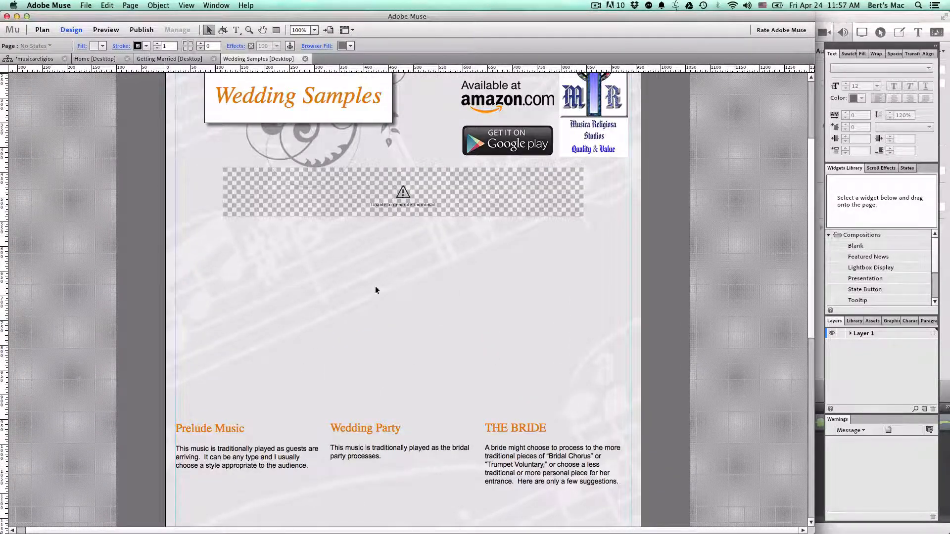
scroll("down", 3)
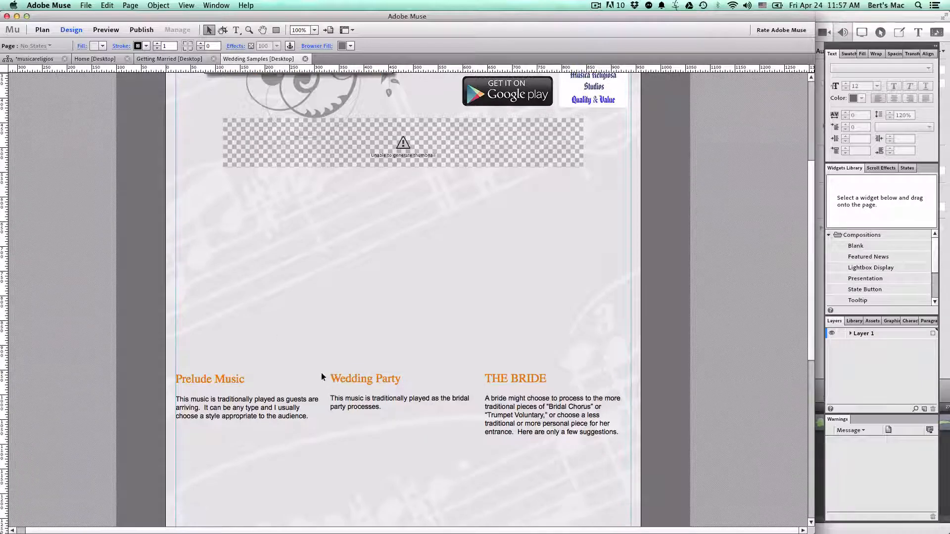
scroll("down", 3)
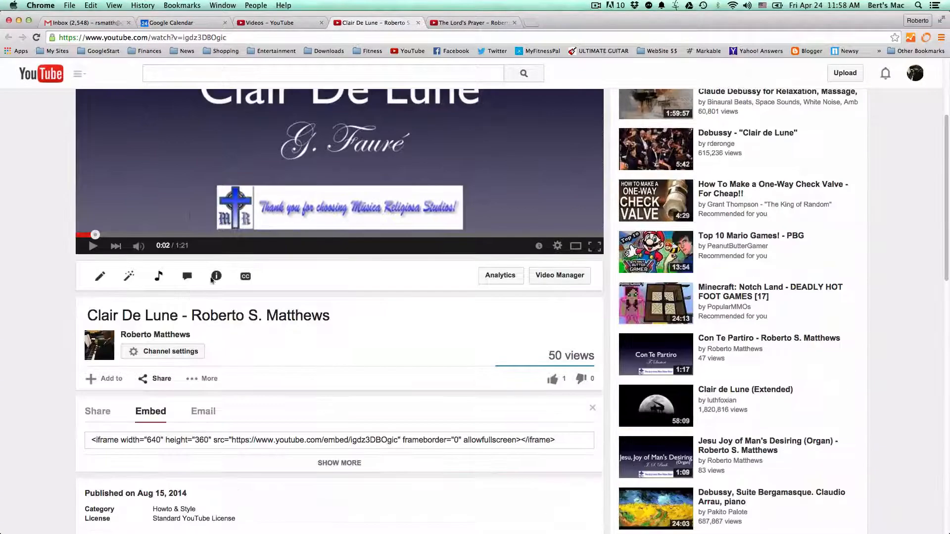
scroll("down", 3)
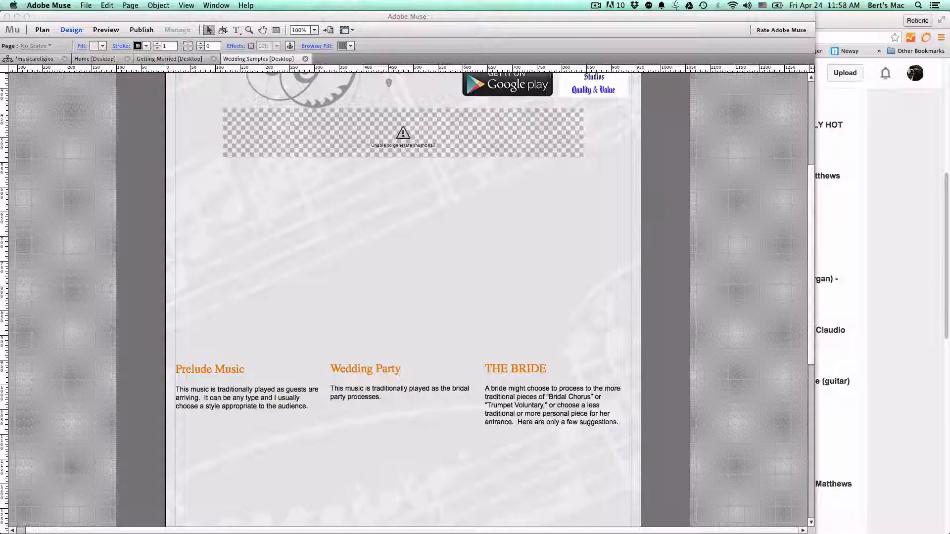
Paste the copied embed code as Embedded HTML and position the video above the music headings.
right_click(276, 188)
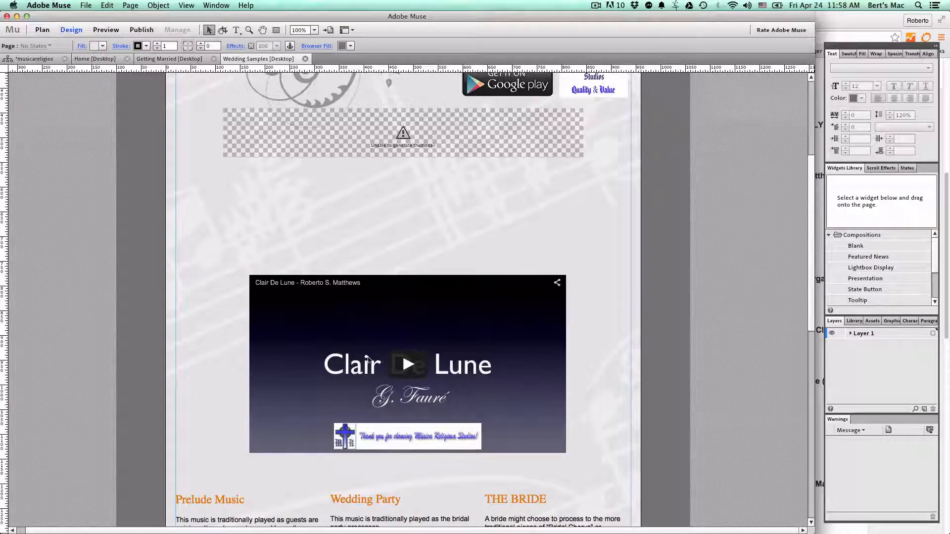
left_click(406, 363)
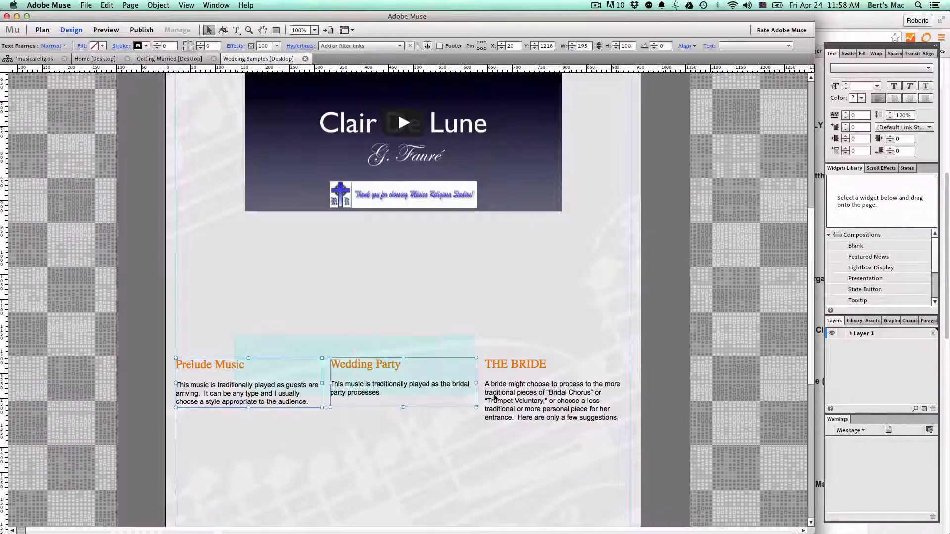
scroll("down", 3)
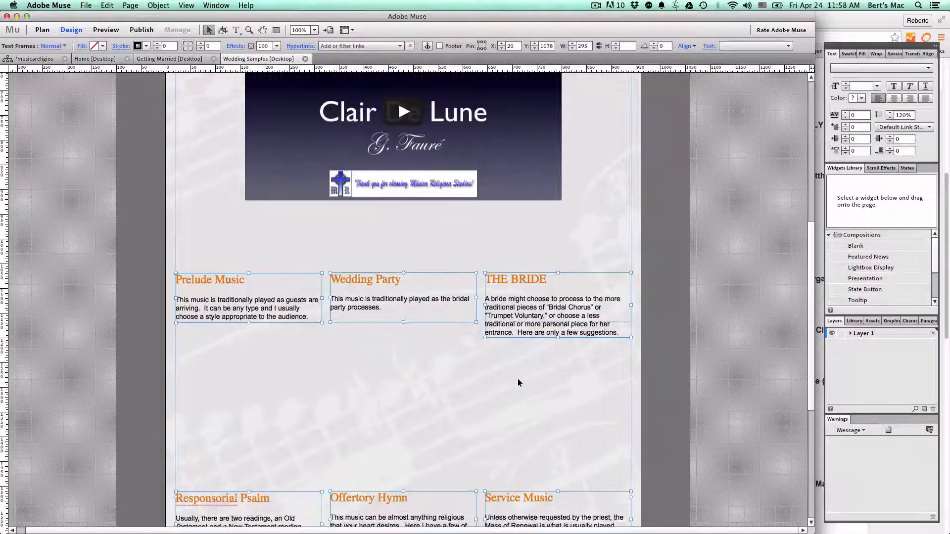
scroll("down", 3)
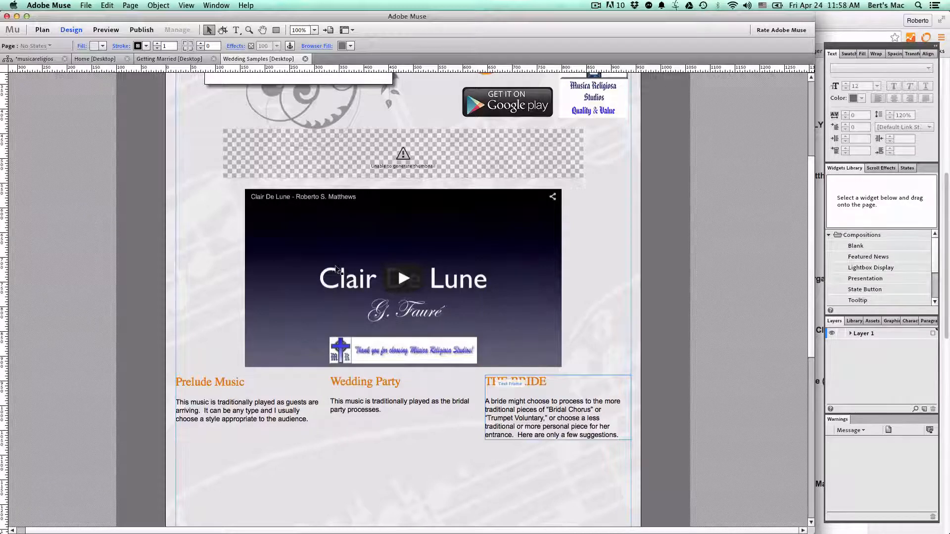
Add id="youtube" name="youtube" to the iframe tag in Edit HTML and confirm with OK.
left_click(403, 279)
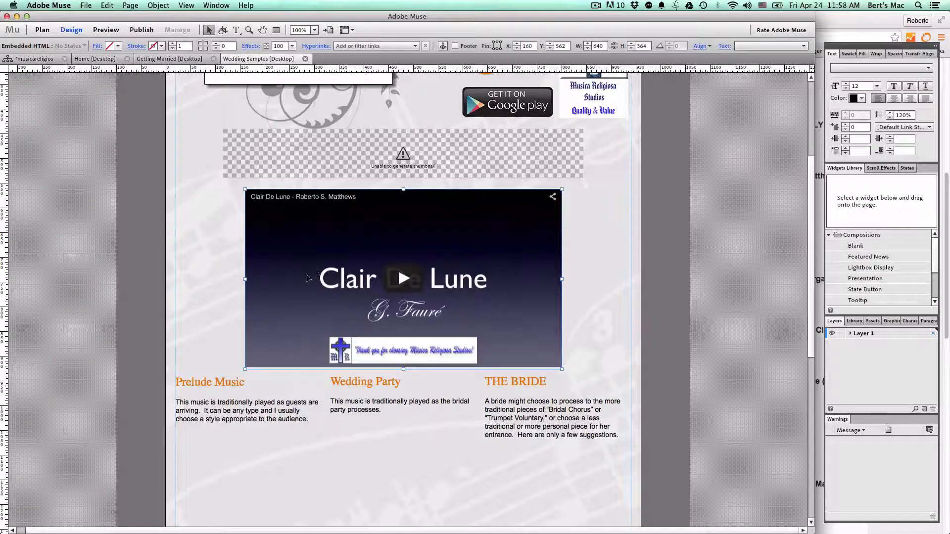
double_click(403, 279)
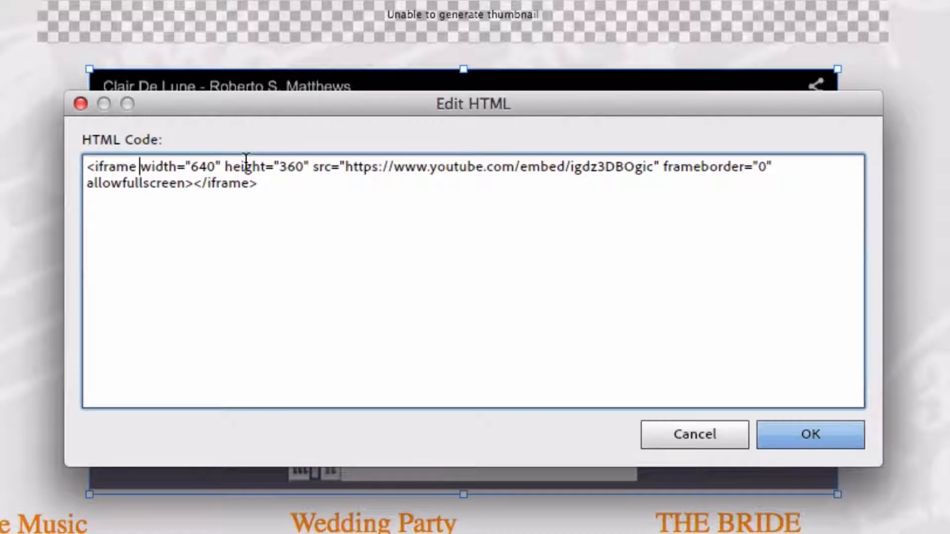
type("id")
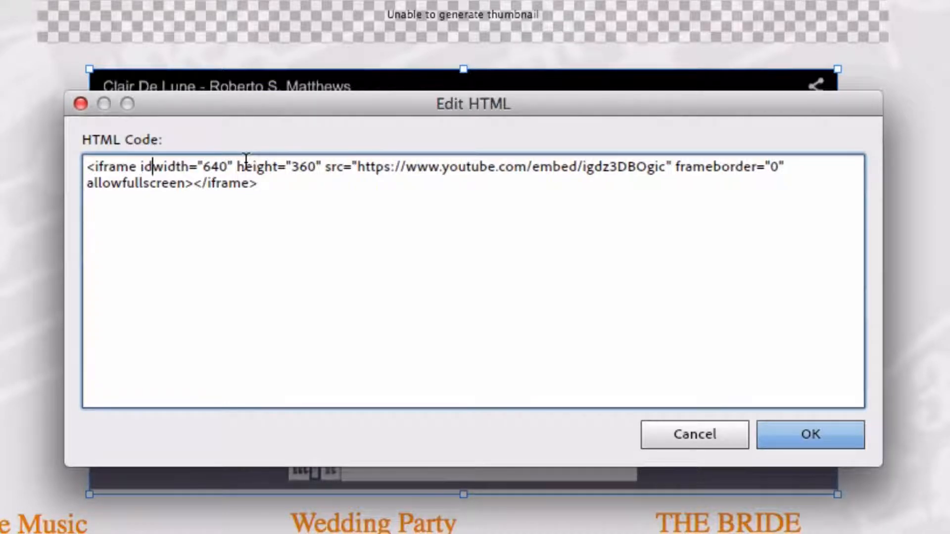
type("=\"\"")
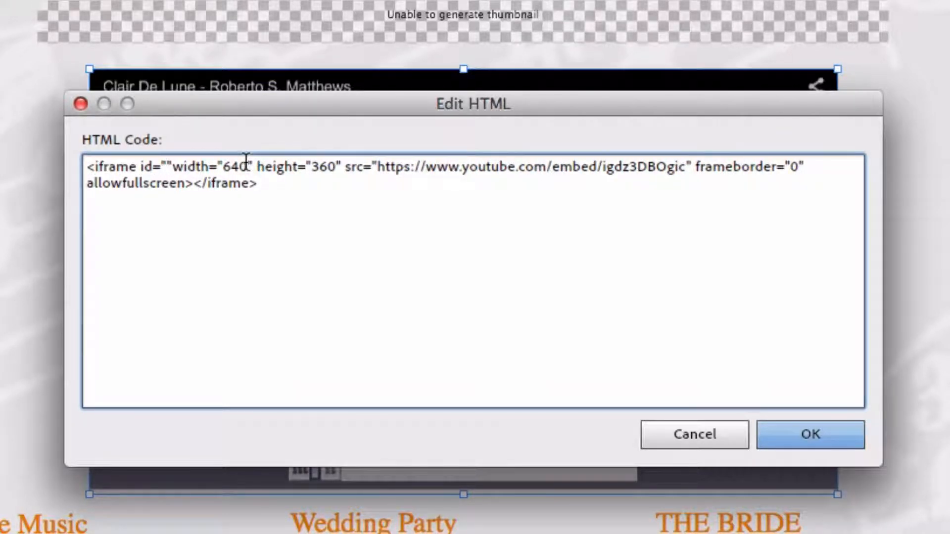
type("youtube")
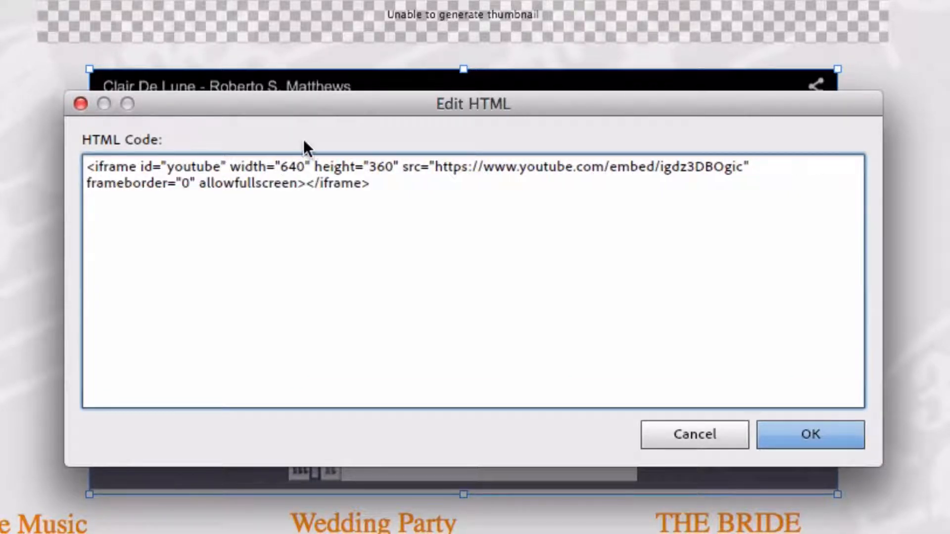
type("na")
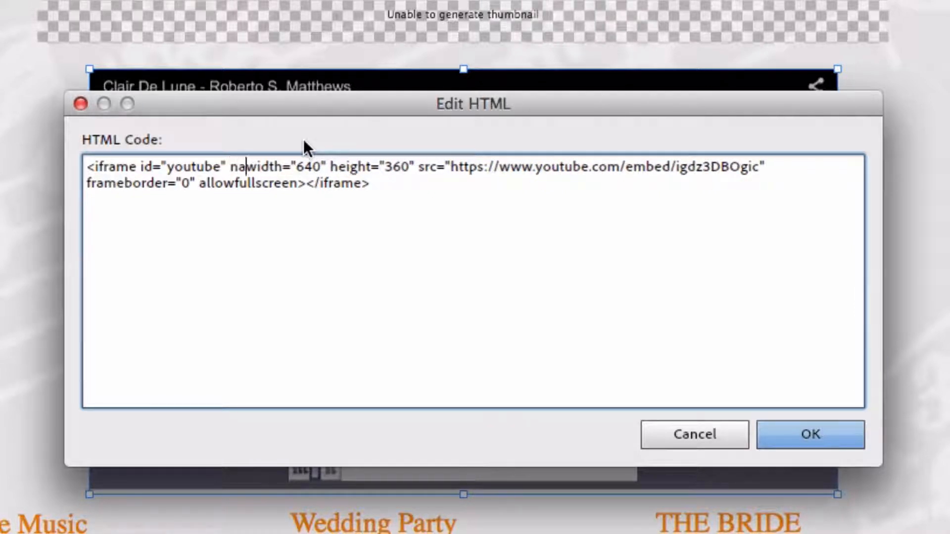
type("me=\"you")
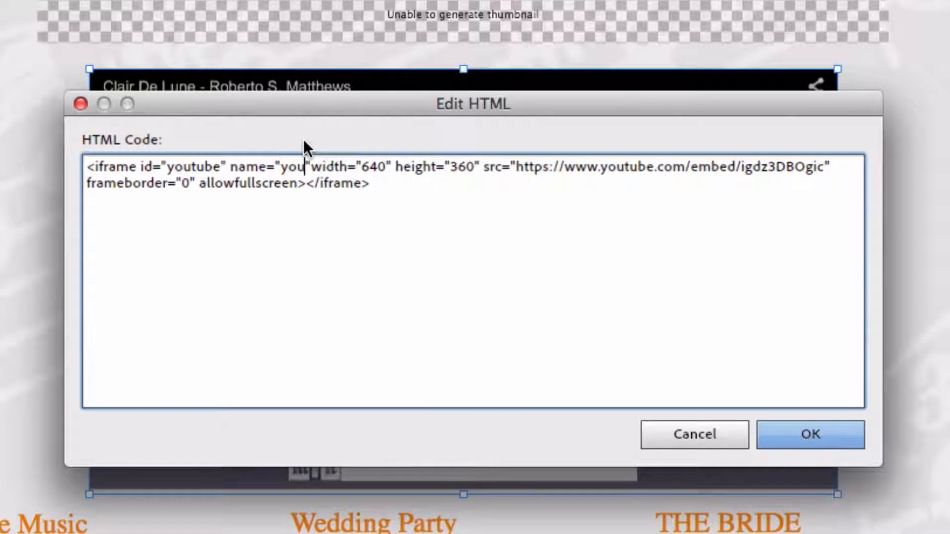
type("tube")
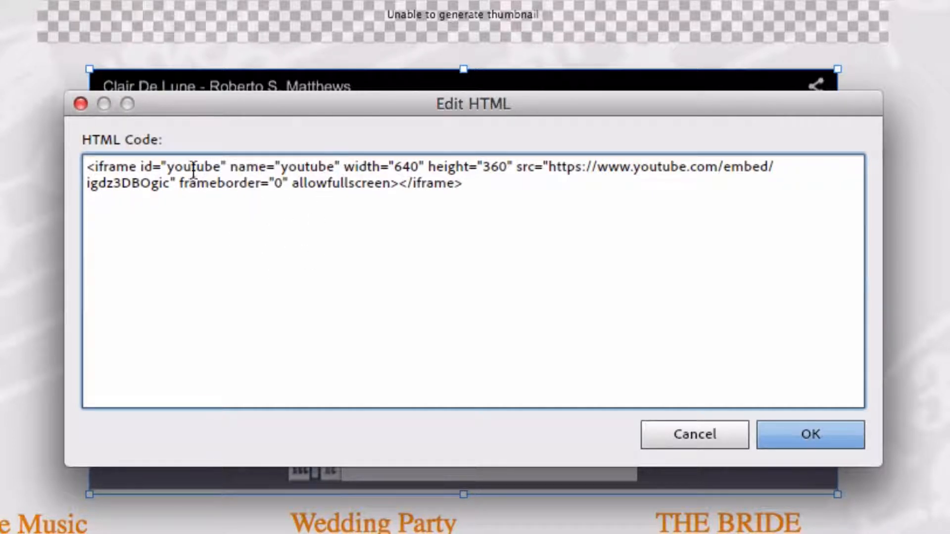
left_click(346, 166)
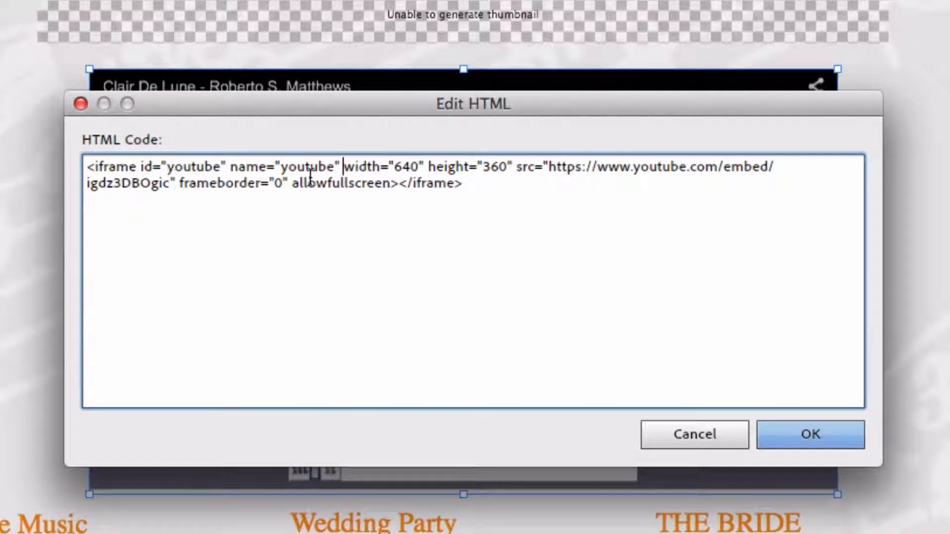
left_click(811, 434)
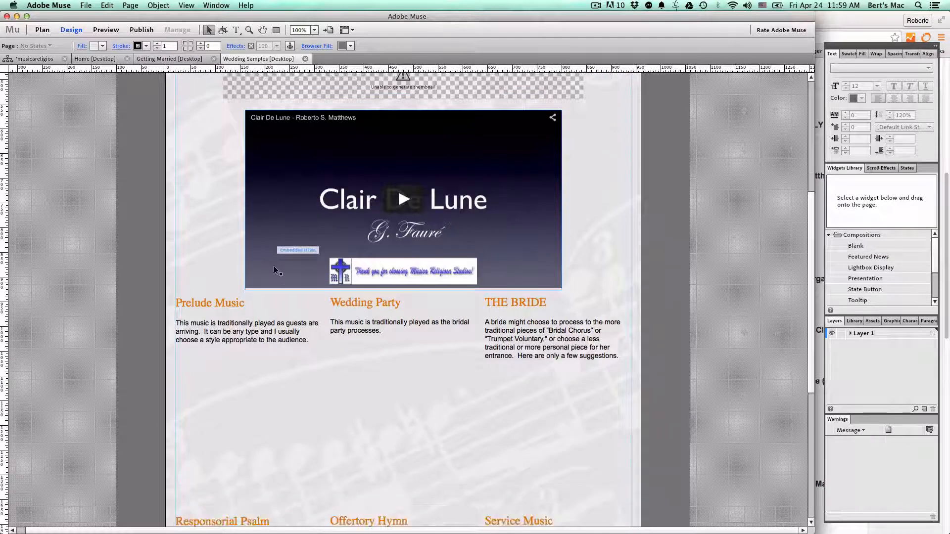
scroll("down", 3)
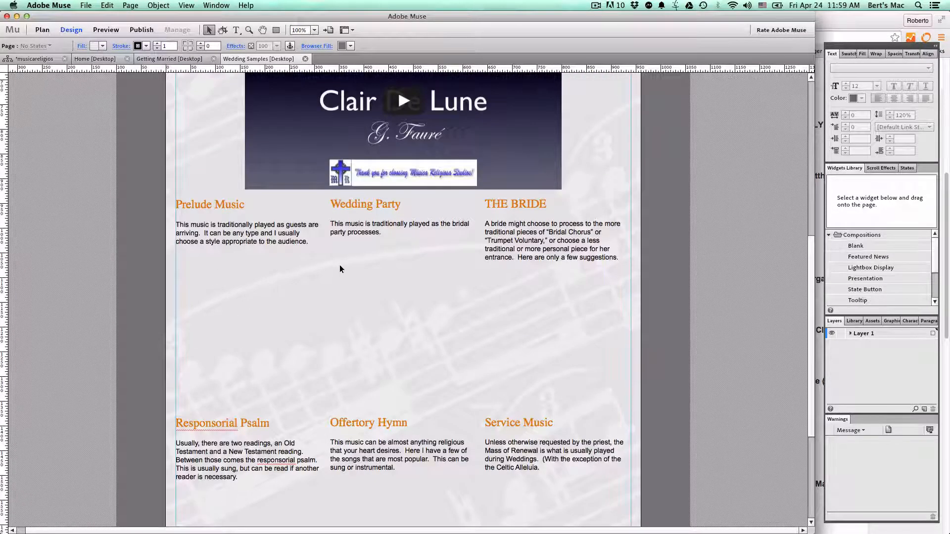
left_click(865, 289)
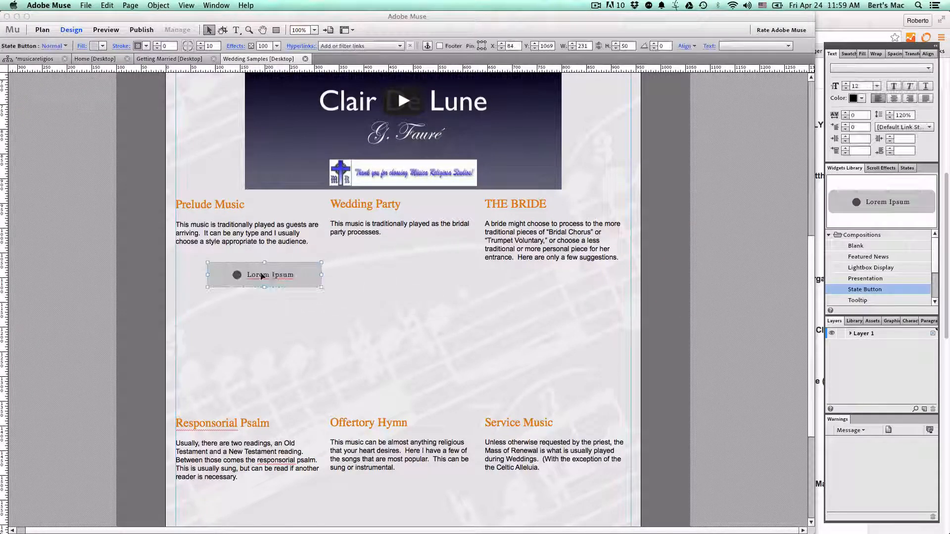
left_click_drag(264, 274, 249, 270)
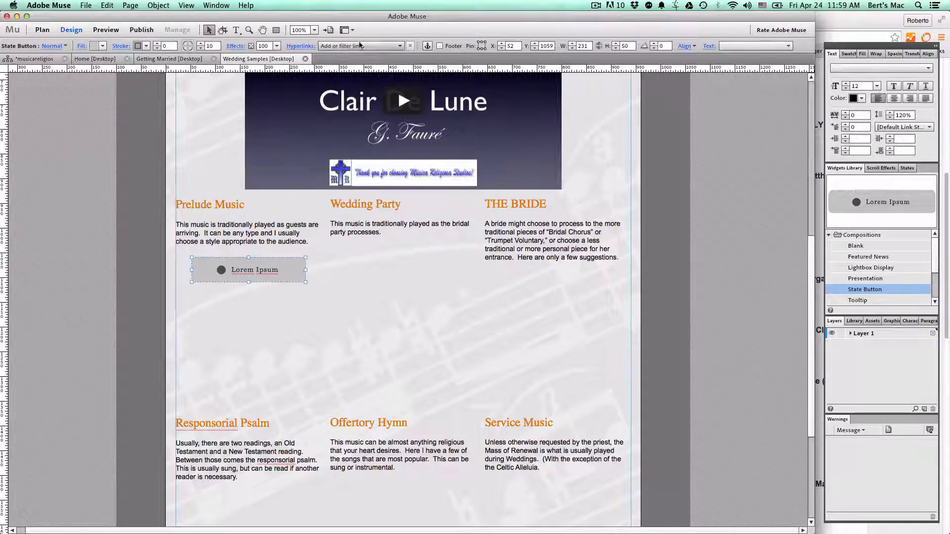
left_click(388, 45)
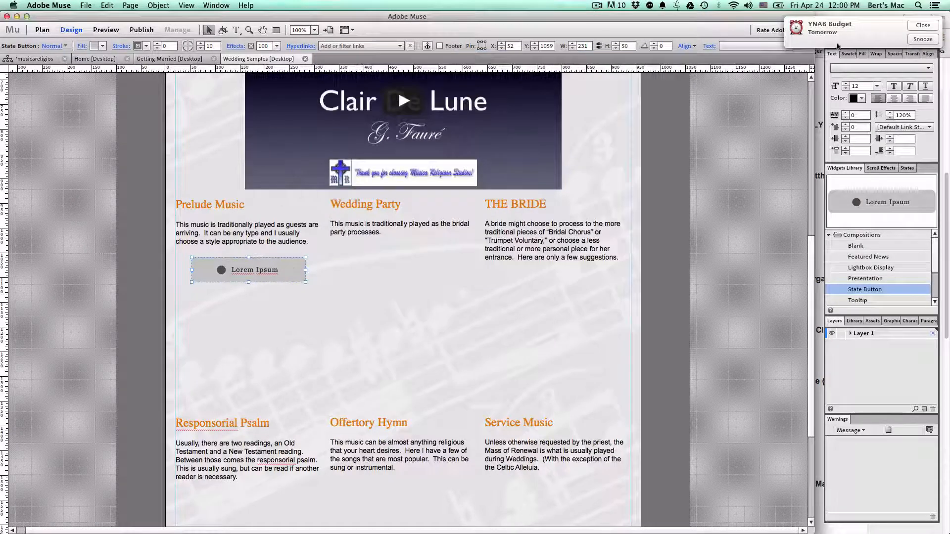
left_click(921, 25)
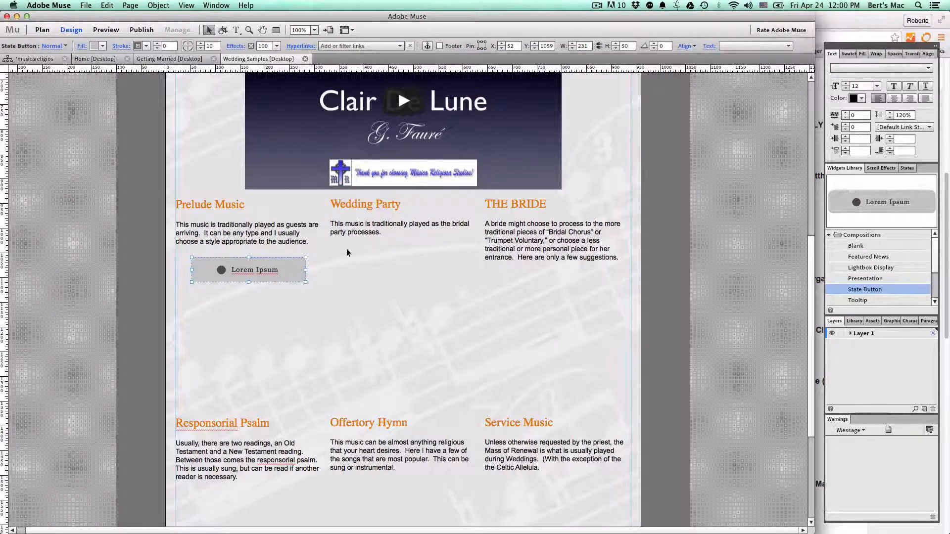
left_click(237, 285)
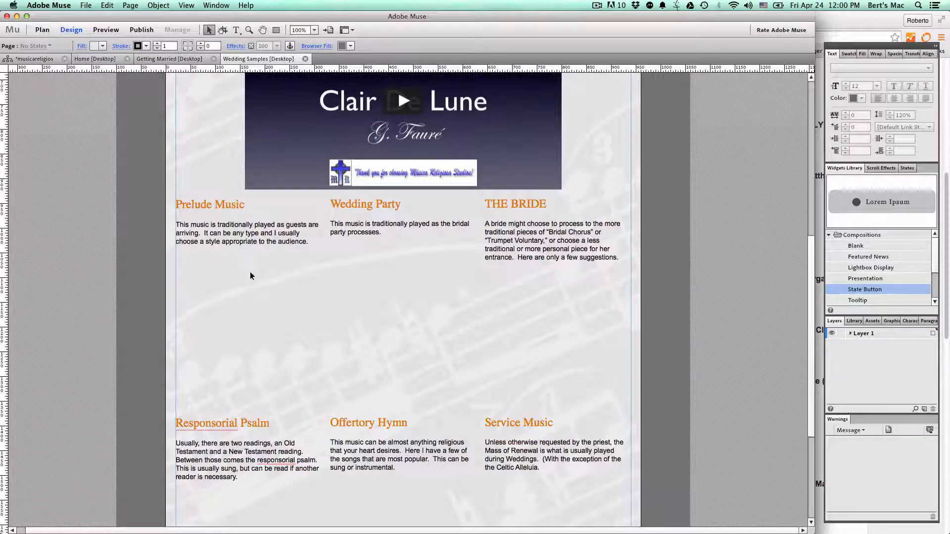
Insert a new HTML element via Object > Insert HTML whose code reads Clair De Lune.
left_click(158, 6)
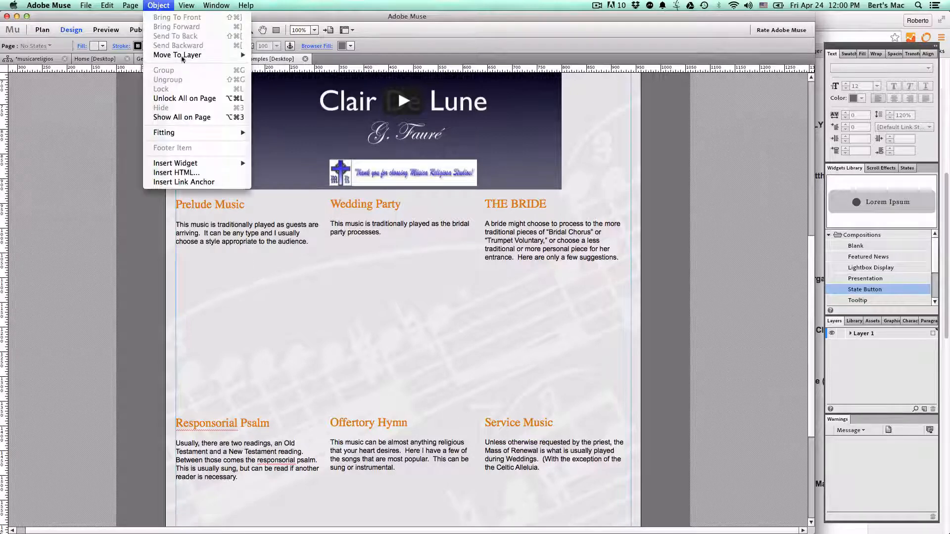
left_click(176, 172)
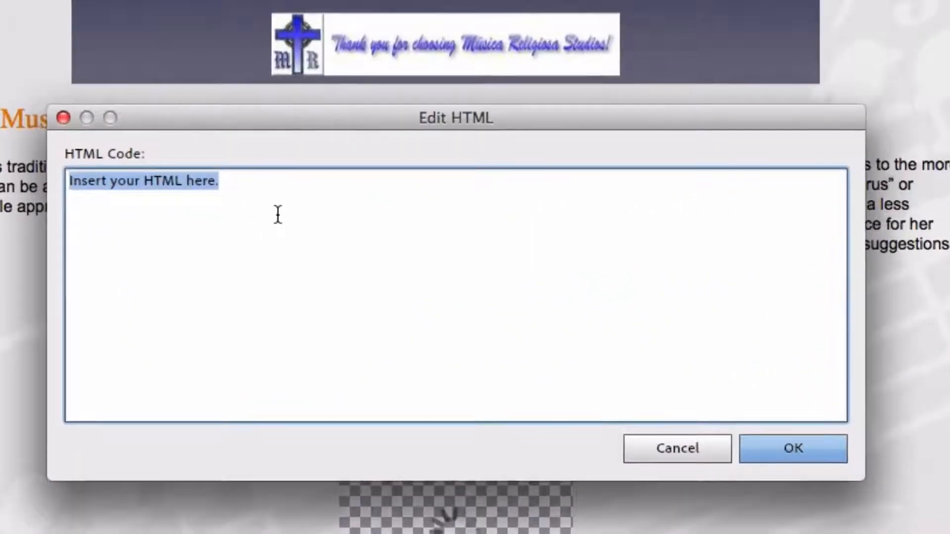
type("Cal")
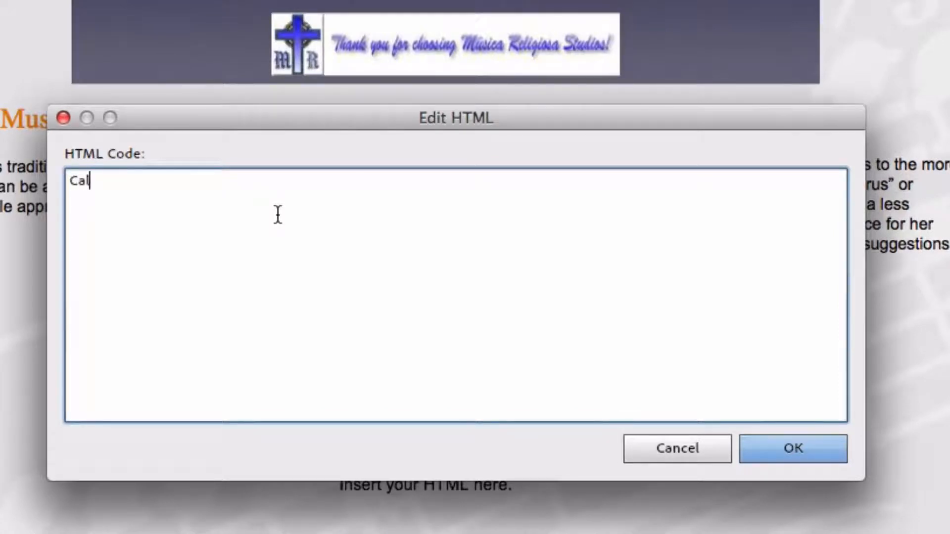
key("backspace")
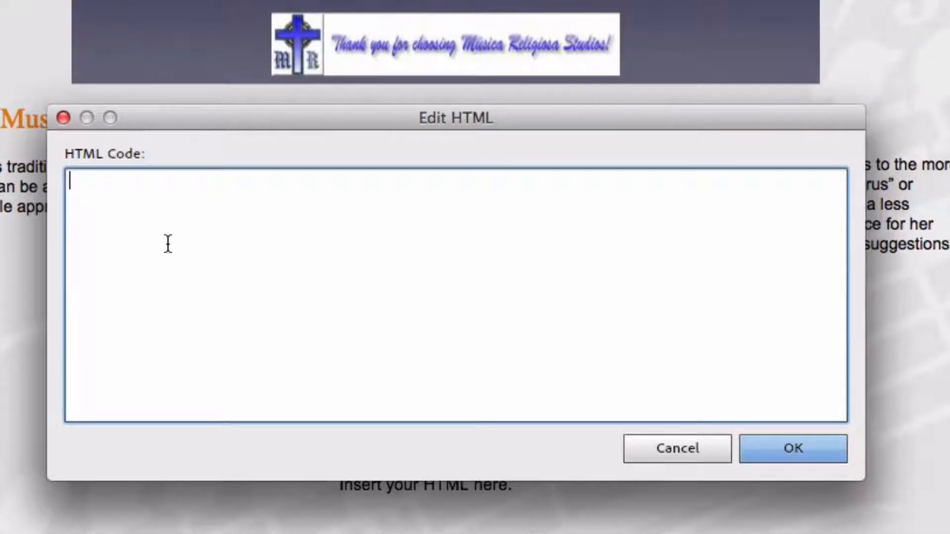
type("c")
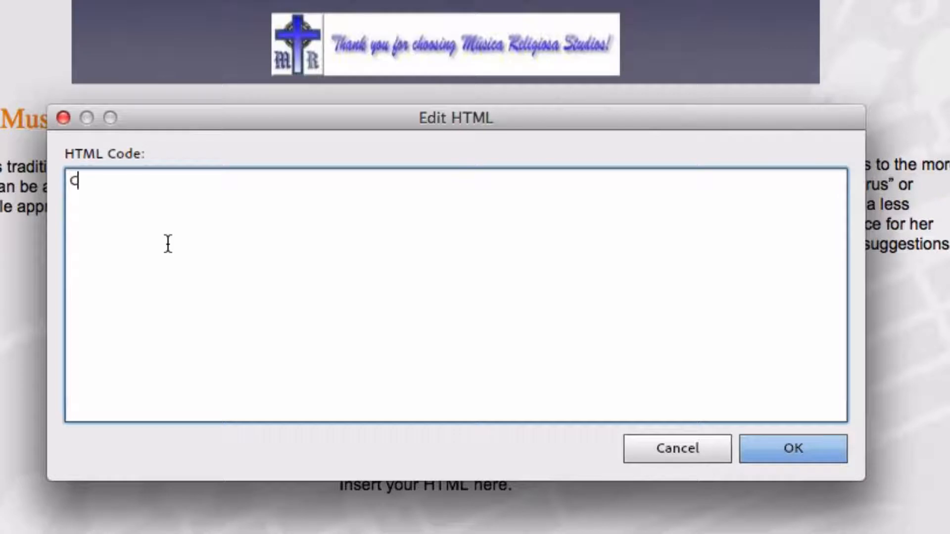
type("Clair De")
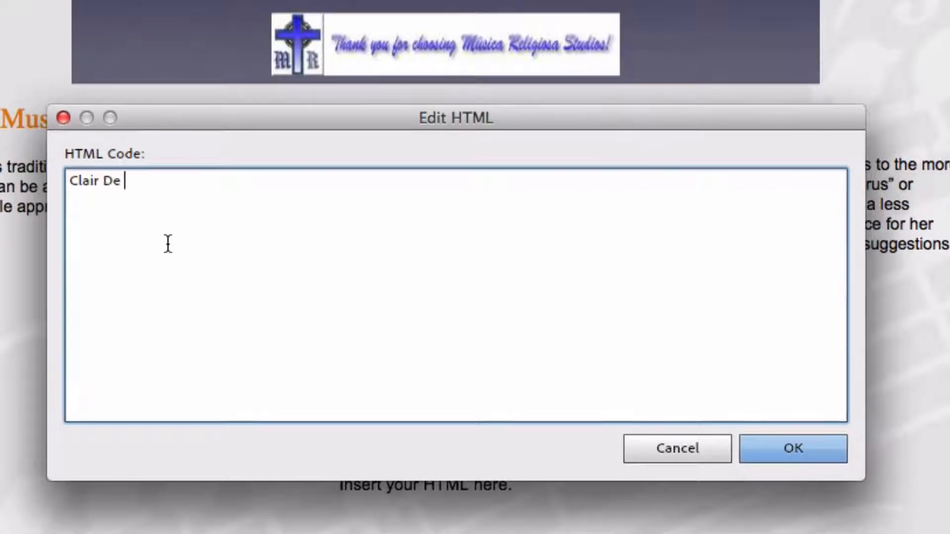
type("Lune")
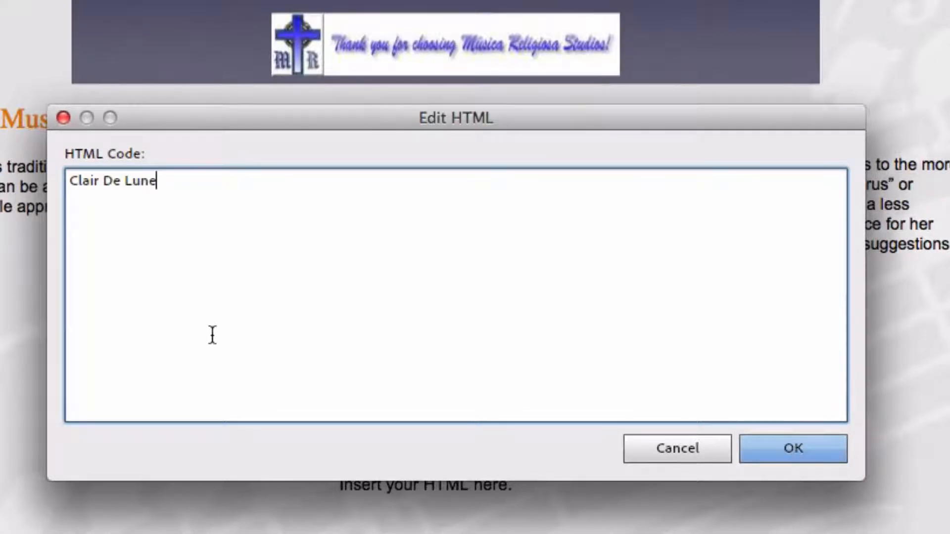
mouse_move(671, 380)
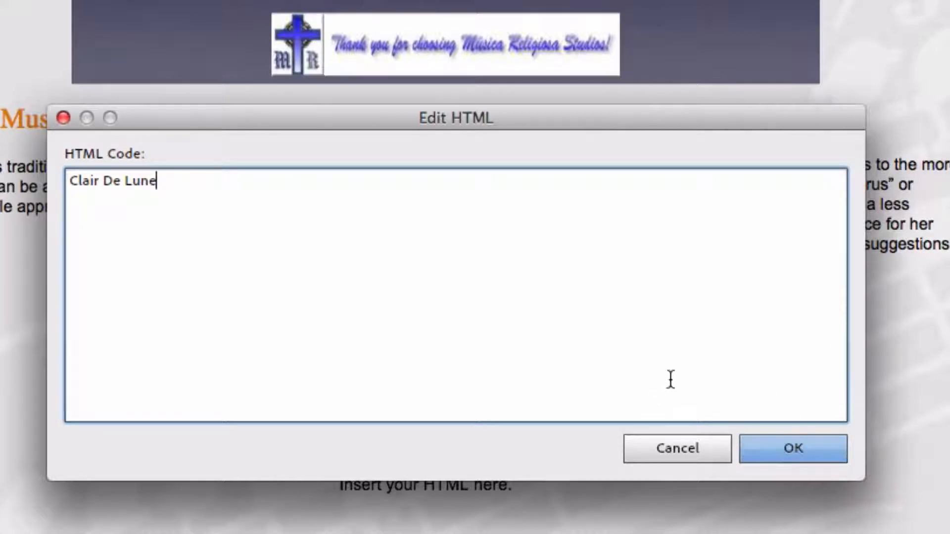
Confirm the Clair De Lune HTML block and style it in Verdana at size 24.
left_click(793, 448)
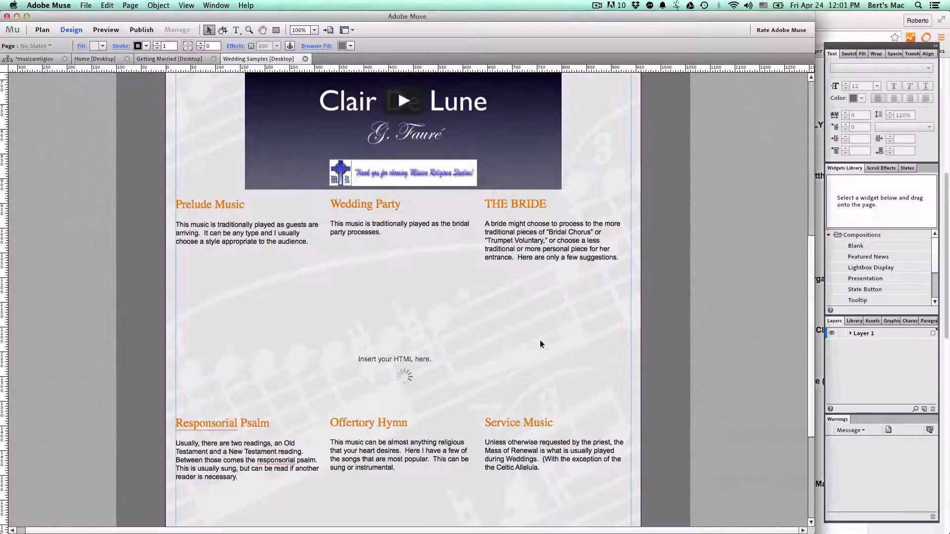
left_click(395, 358)
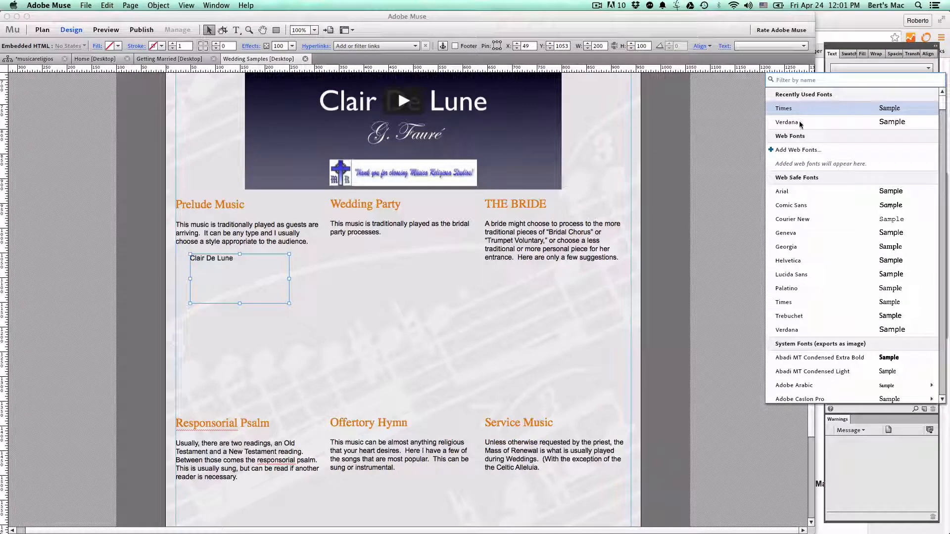
left_click(787, 122)
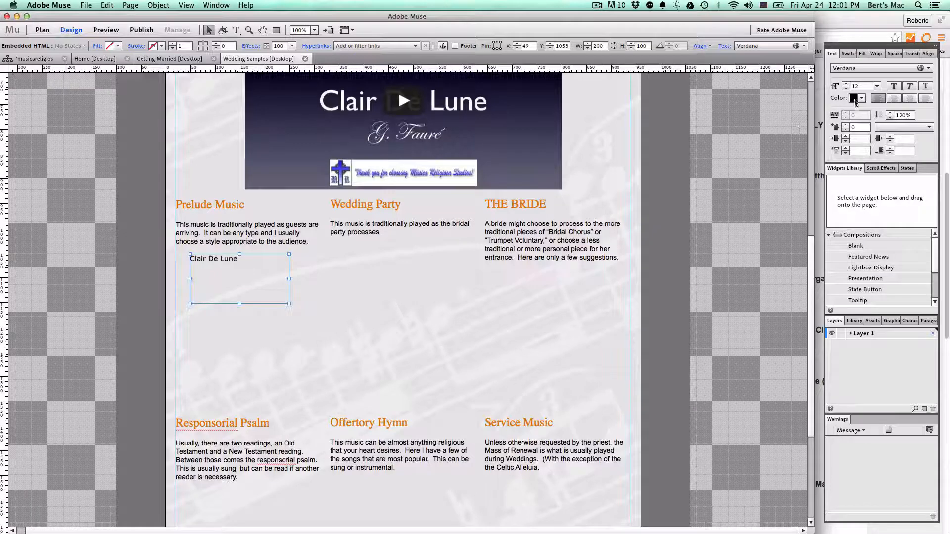
left_click(876, 85)
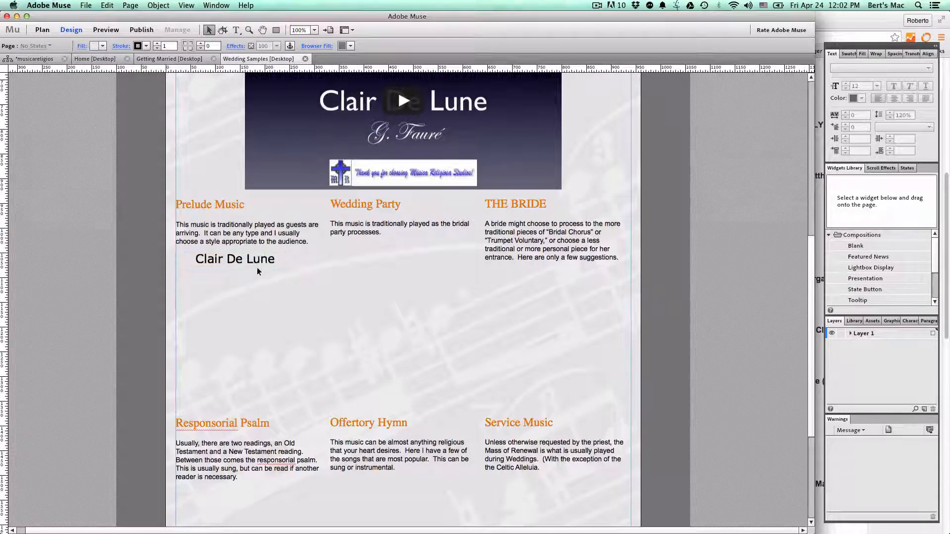
left_click(235, 259)
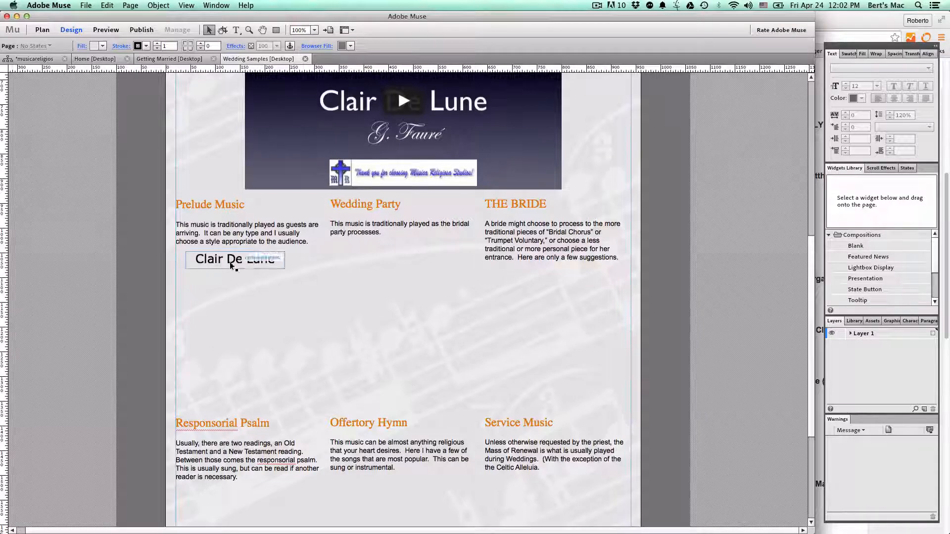
left_click(235, 260)
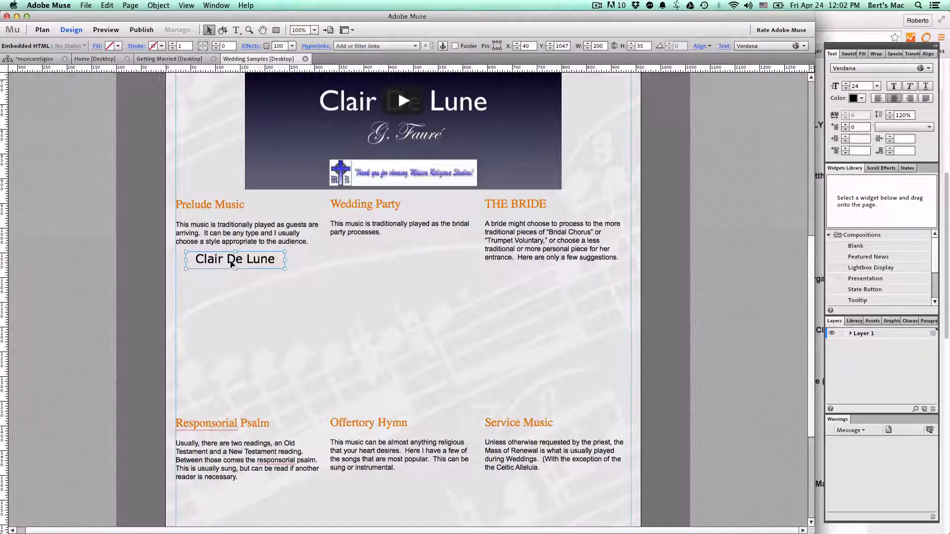
Edit the block's HTML so the text reads <a>Clair De Lune</a>.
right_click(236, 259)
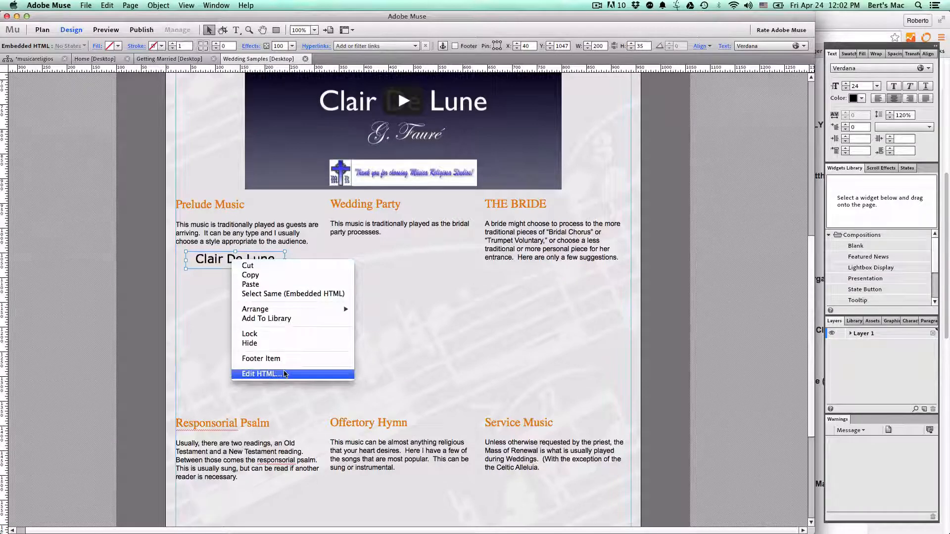
left_click(260, 374)
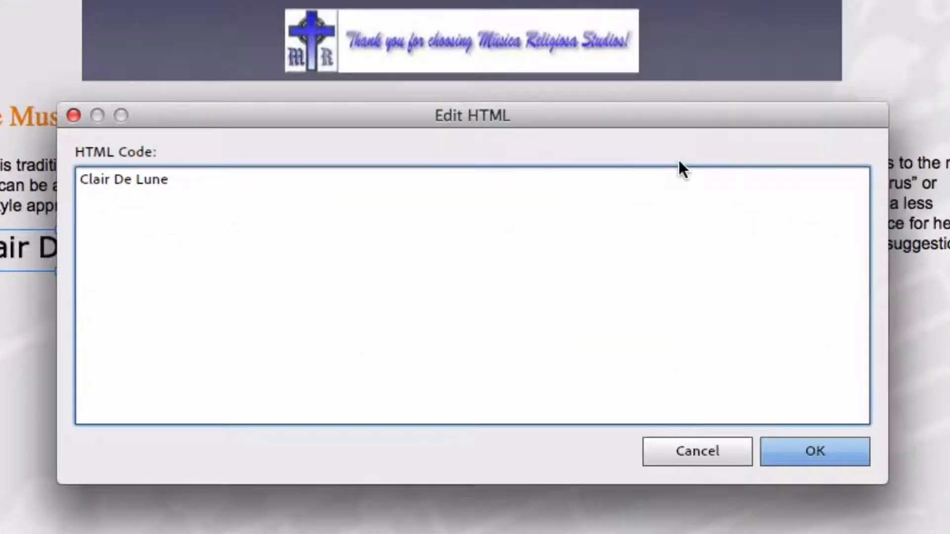
type("<a")
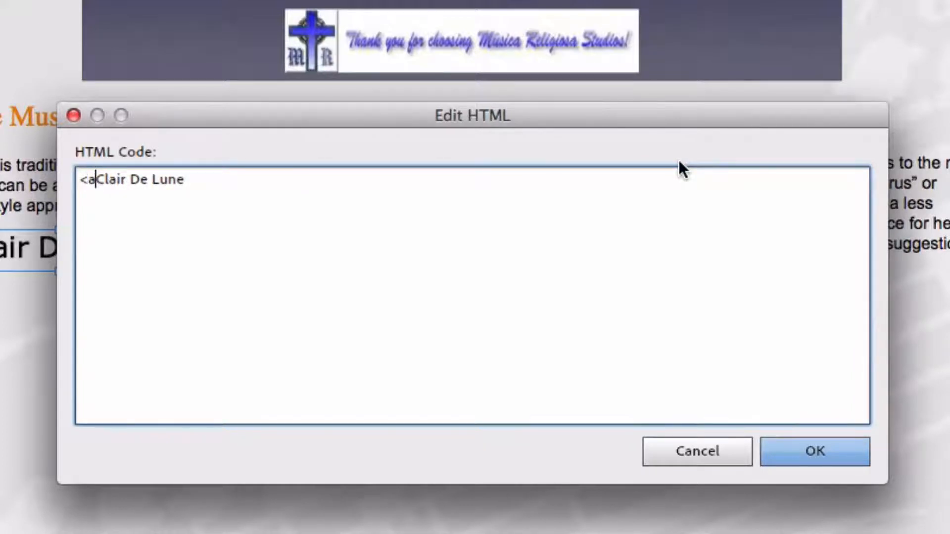
type(">")
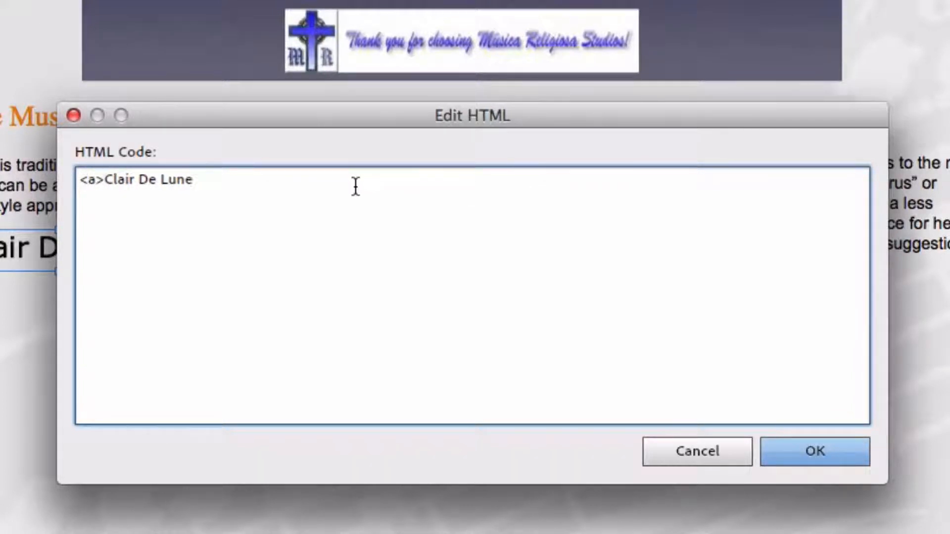
type("</a>")
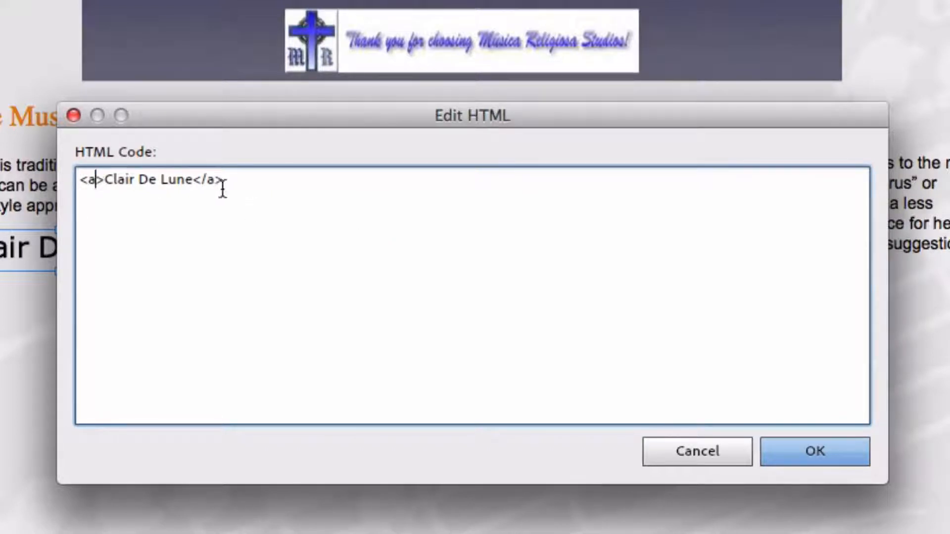
mouse_move(226, 241)
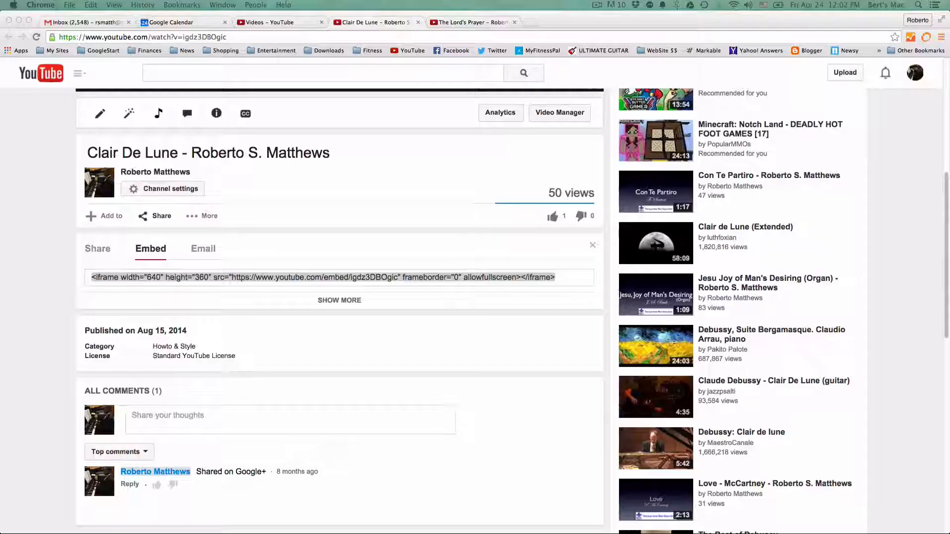
Select the iframe src URL in YouTube's Share > Embed code.
left_click(322, 277)
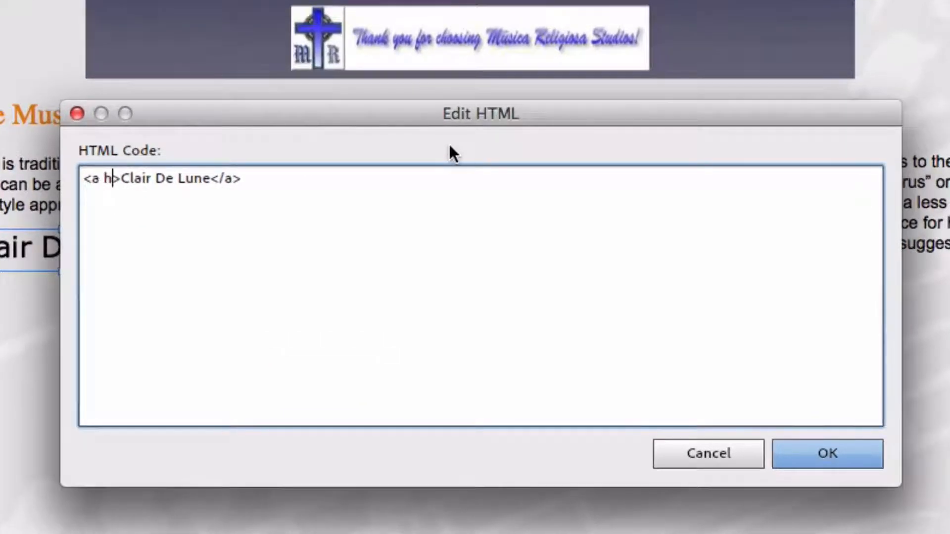
type("ref=\"\"")
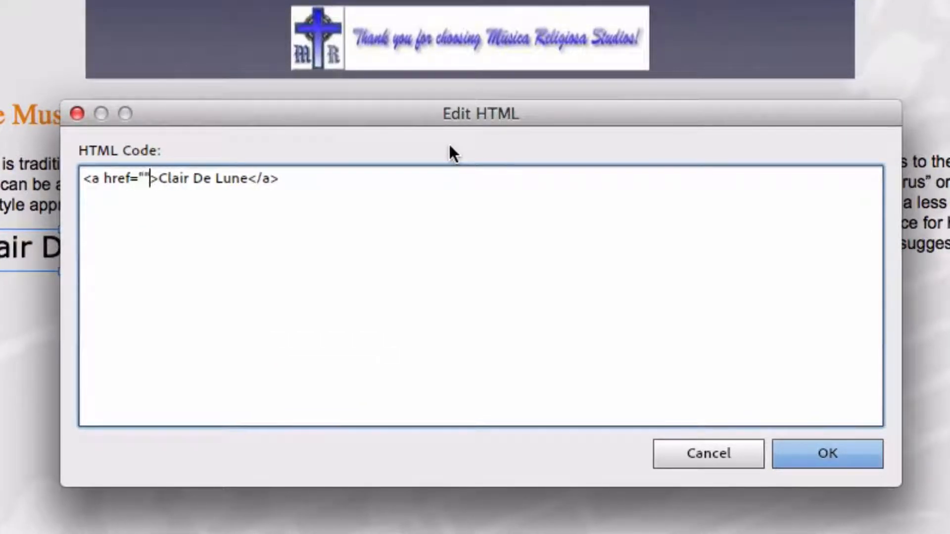
type("https://www.youtube.com/embed/igdz3DBOgic")
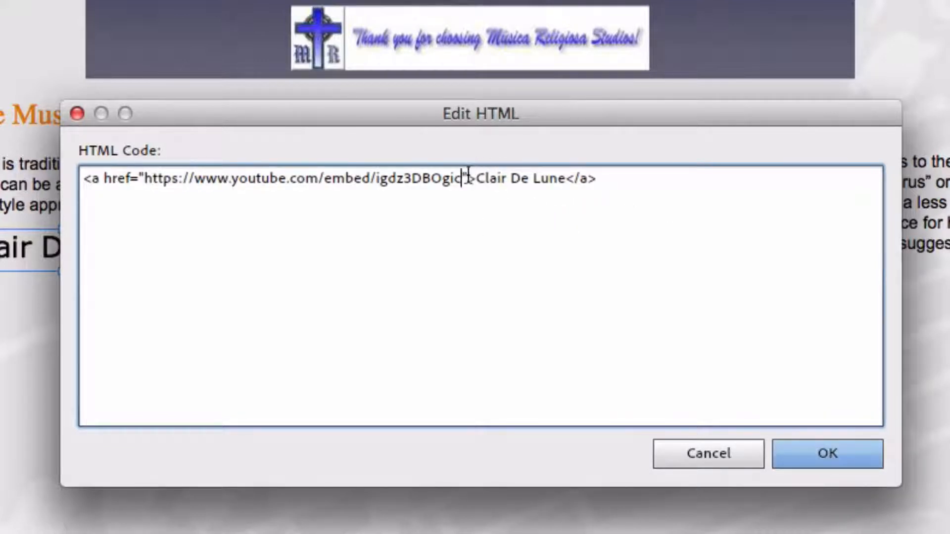
type("target=\"")
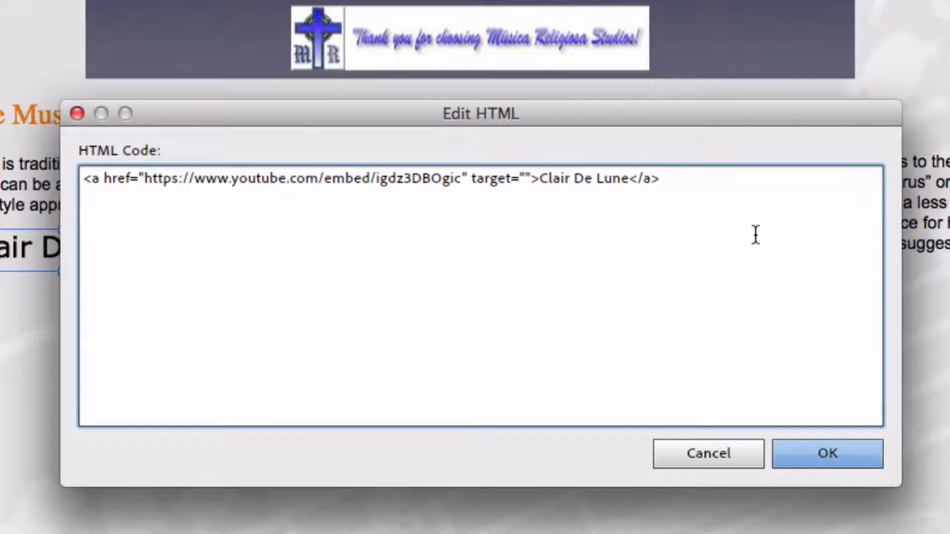
type("you")
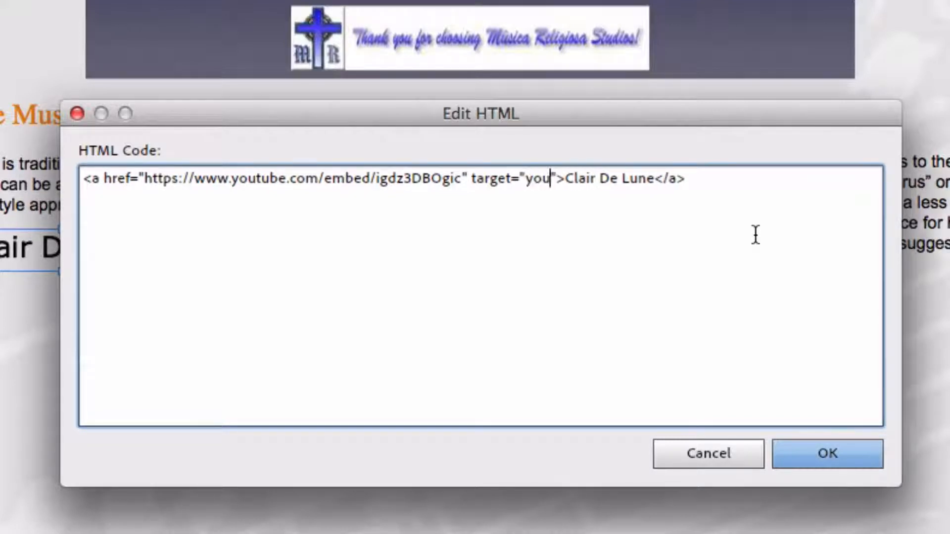
type("tube")
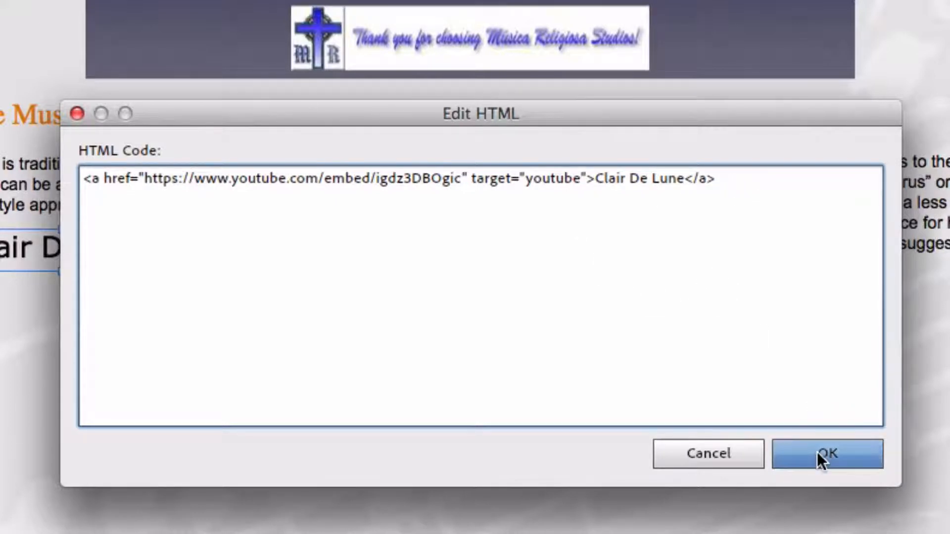
Apply the link code with OK and preview the page showing the video above the blue Clair De Lune link.
left_click(827, 453)
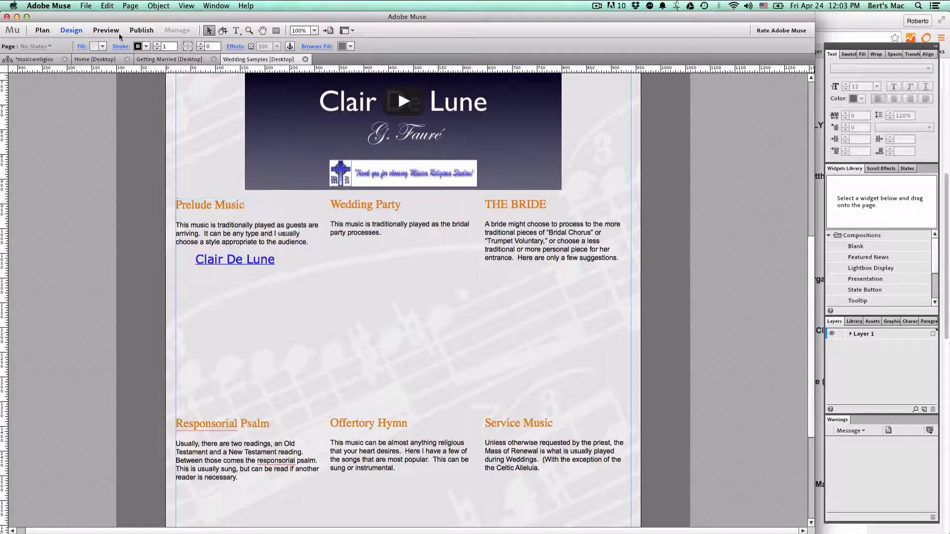
left_click(106, 30)
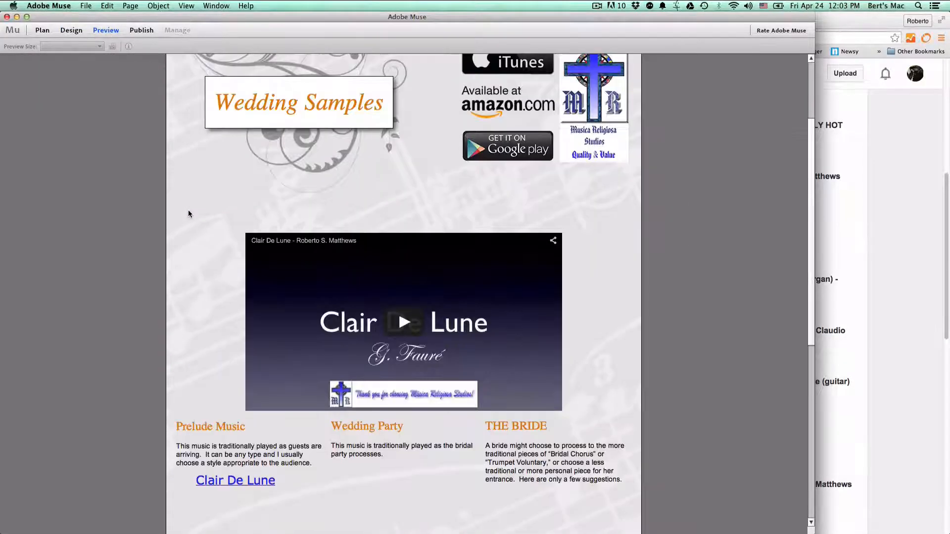
scroll("down", 3)
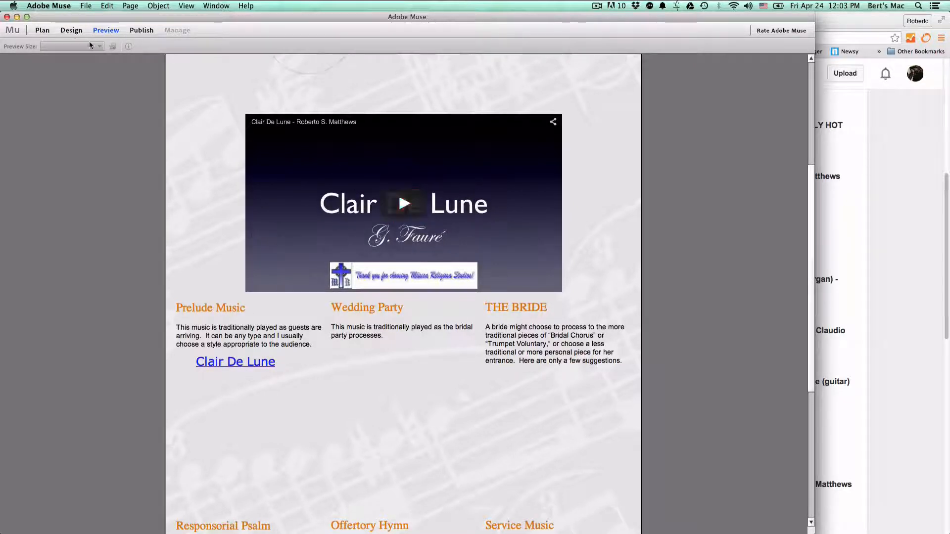
Back in Design mode, Alt-drag two copies of the Clair De Lune link stacked below the original.
left_click(71, 29)
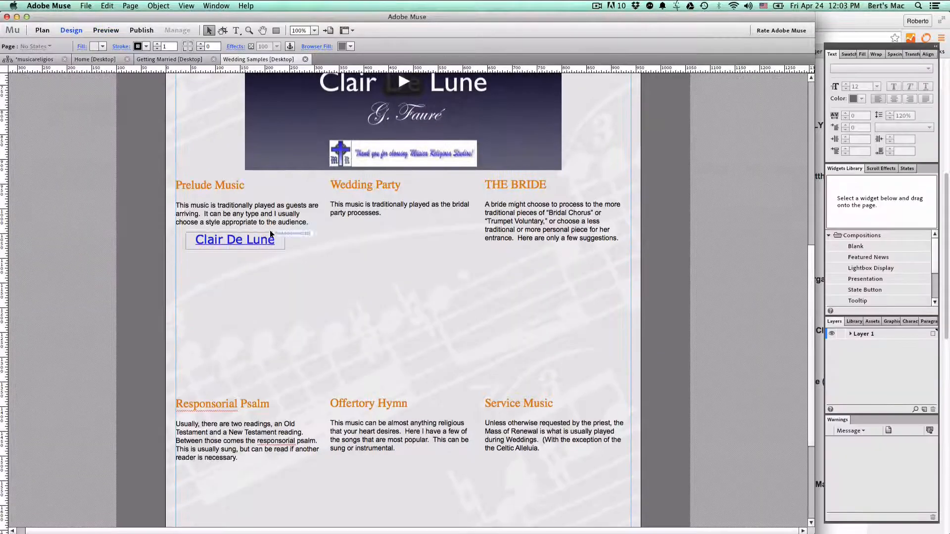
left_click(235, 239)
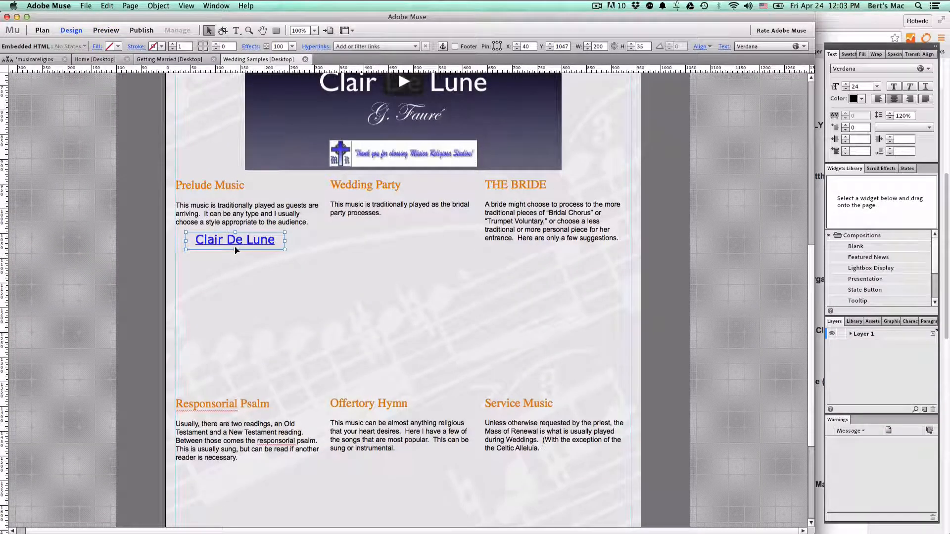
left_click_drag(234, 240, 407, 301)
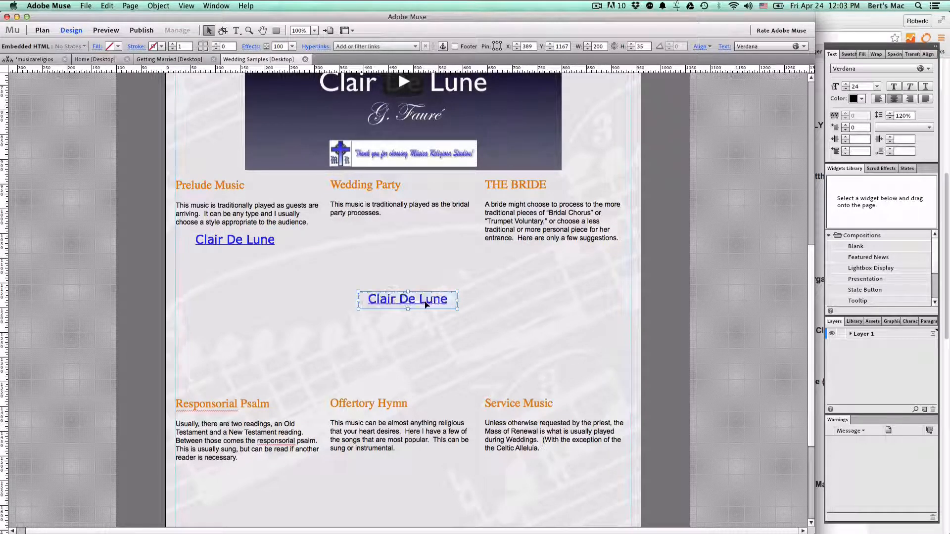
left_click_drag(406, 299, 241, 261)
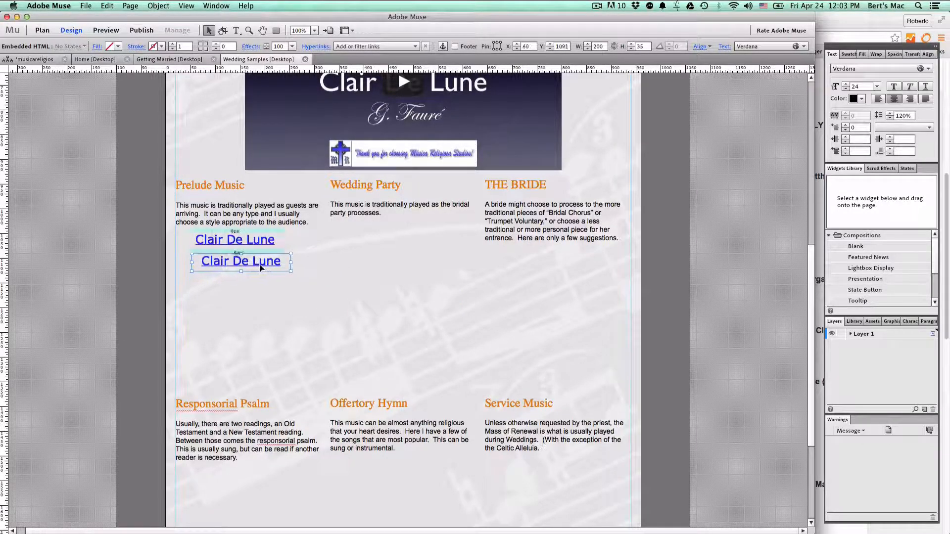
left_click_drag(240, 261, 235, 252)
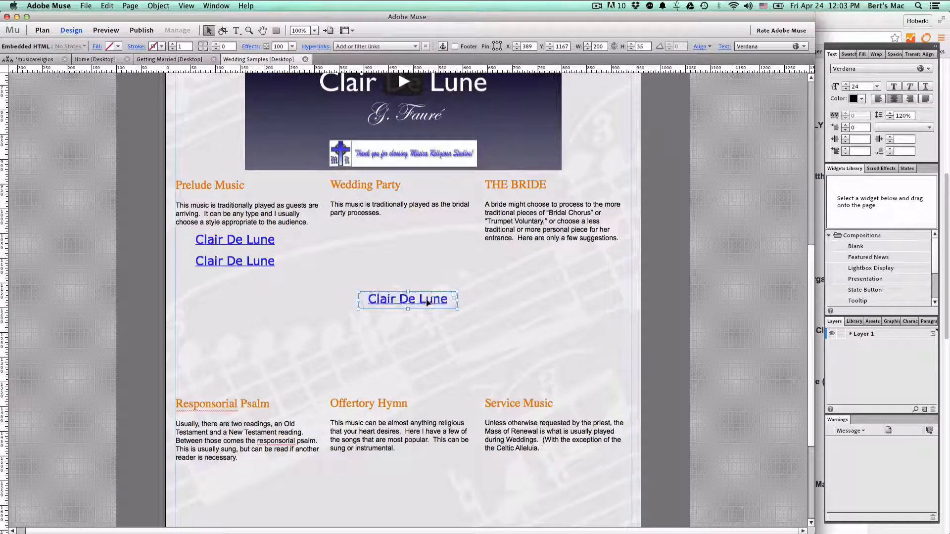
left_click_drag(407, 298, 235, 282)
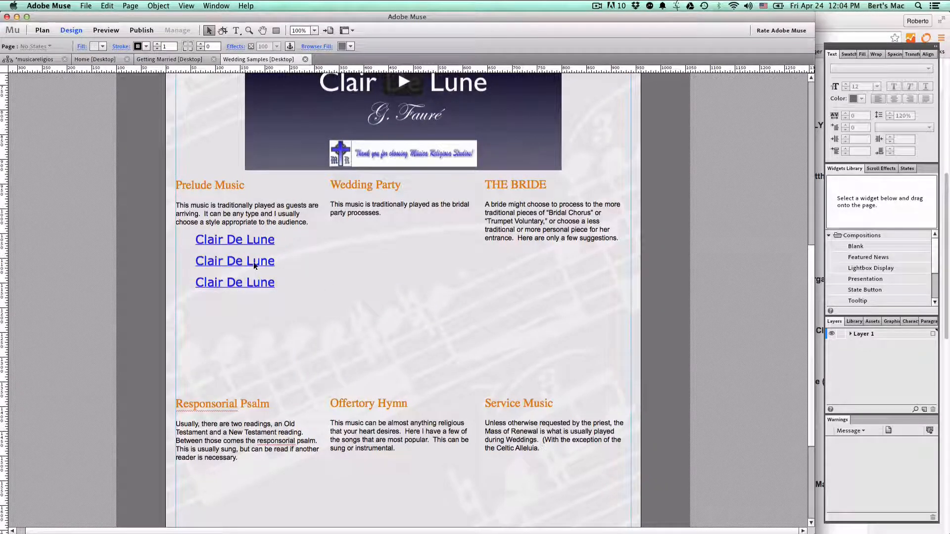
left_click(235, 261)
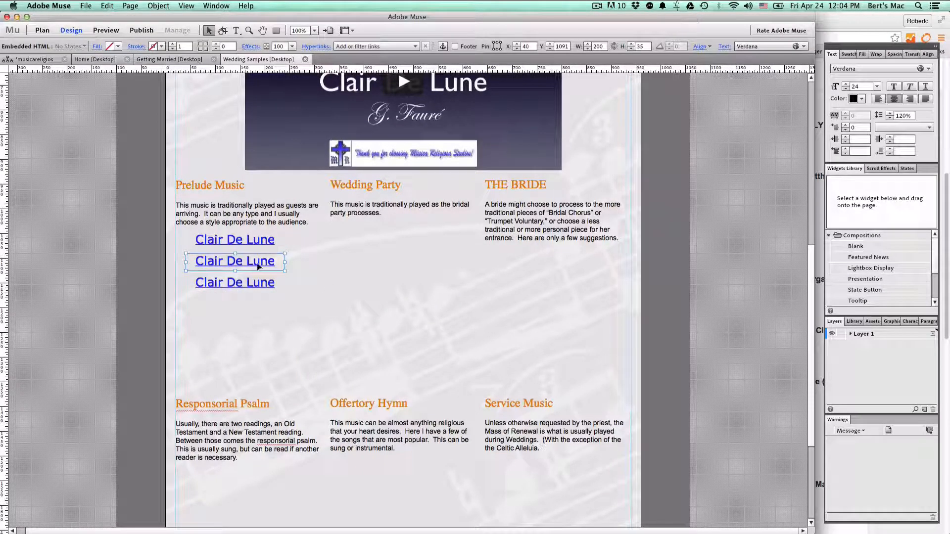
Retype the second link's text from Clair De Lune to The Lord's Prayer in its HTML code.
right_click(235, 260)
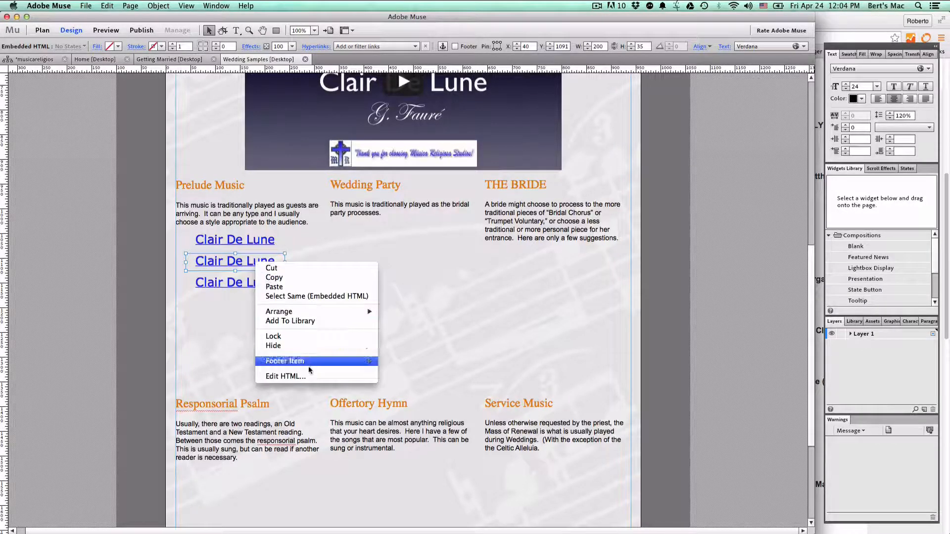
left_click(285, 377)
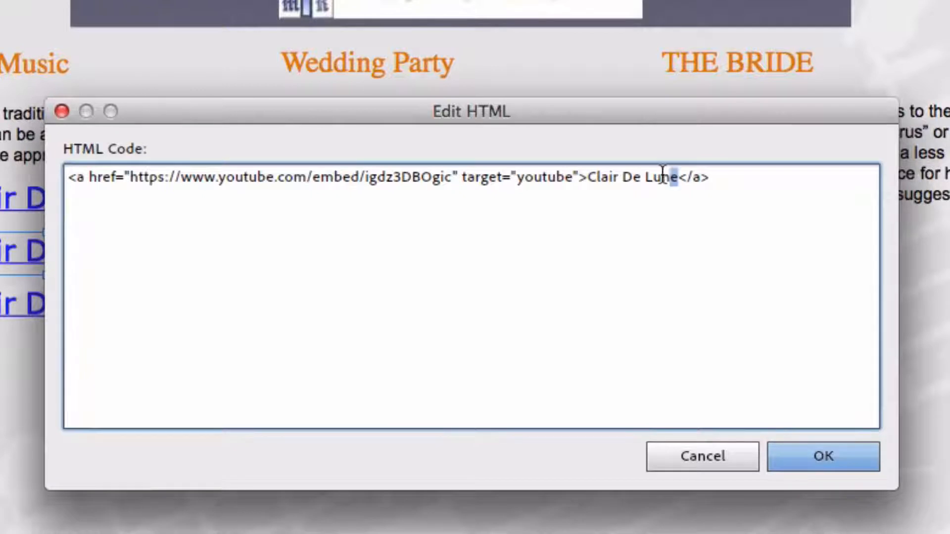
left_click_drag(584, 177, 679, 178)
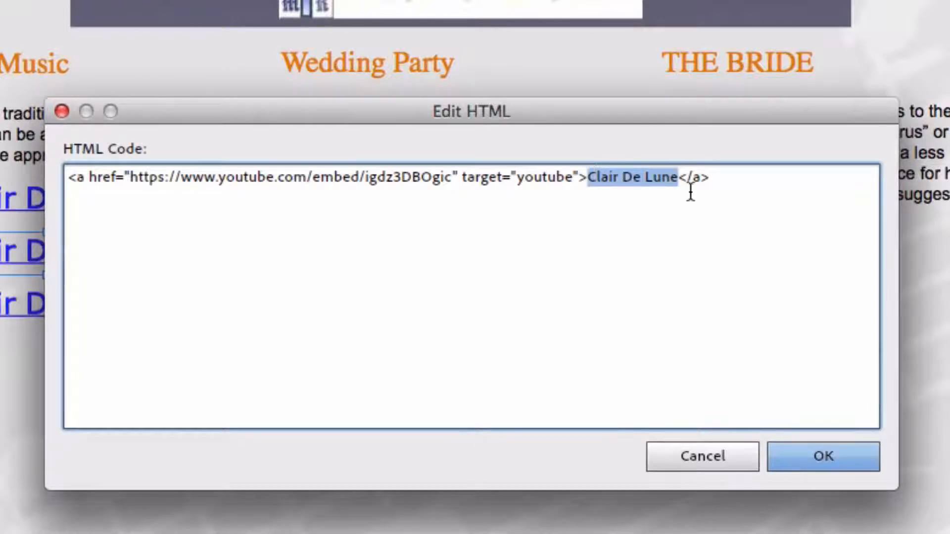
type("The Lord's")
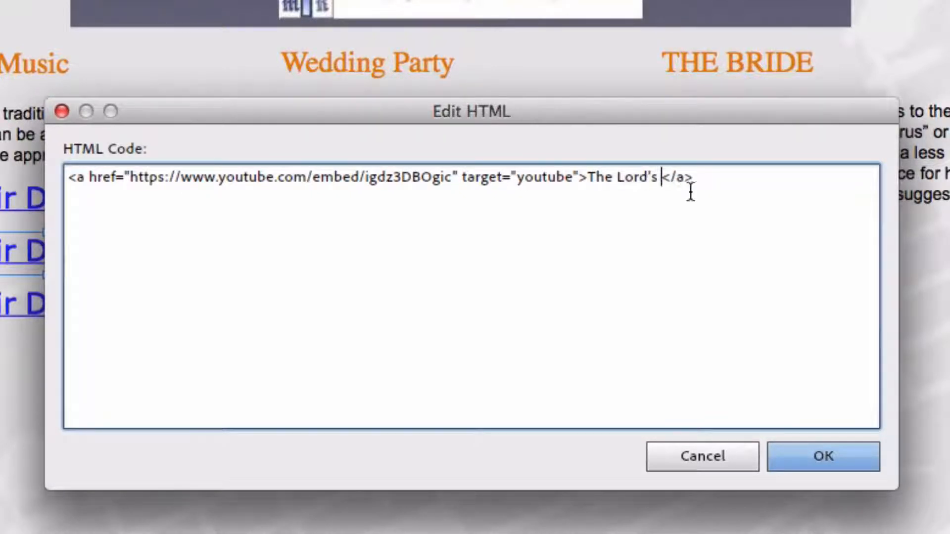
type("Prayer")
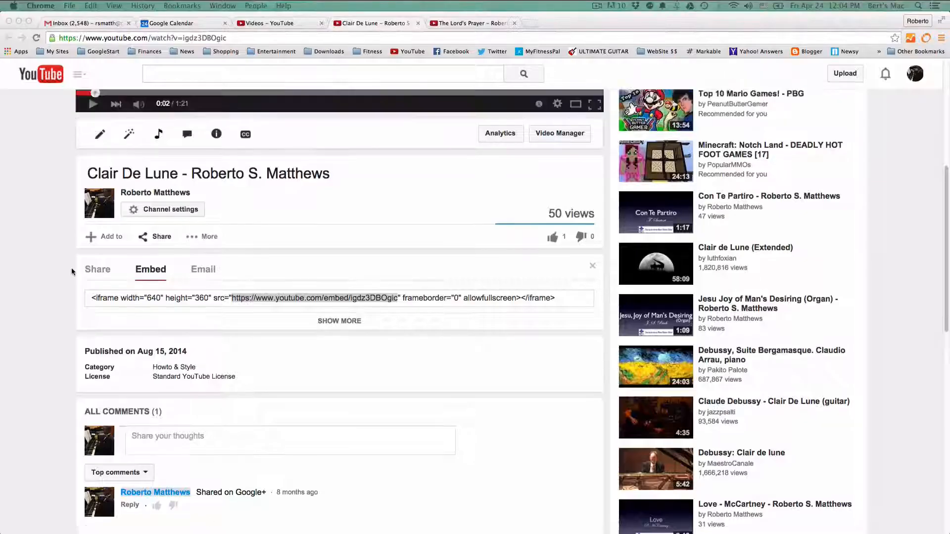
Copy The Lord's Prayer video ID from its YouTube embed code.
left_click(473, 22)
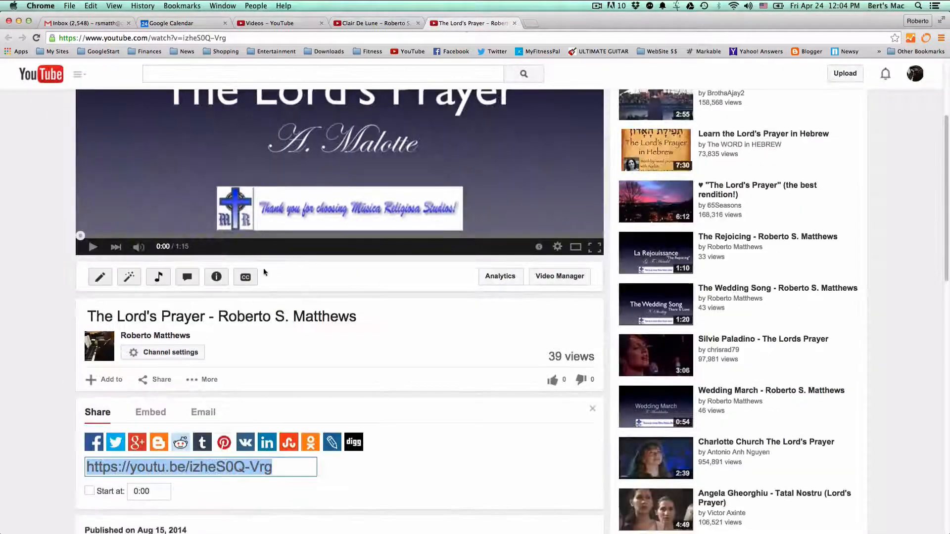
scroll("down", 3)
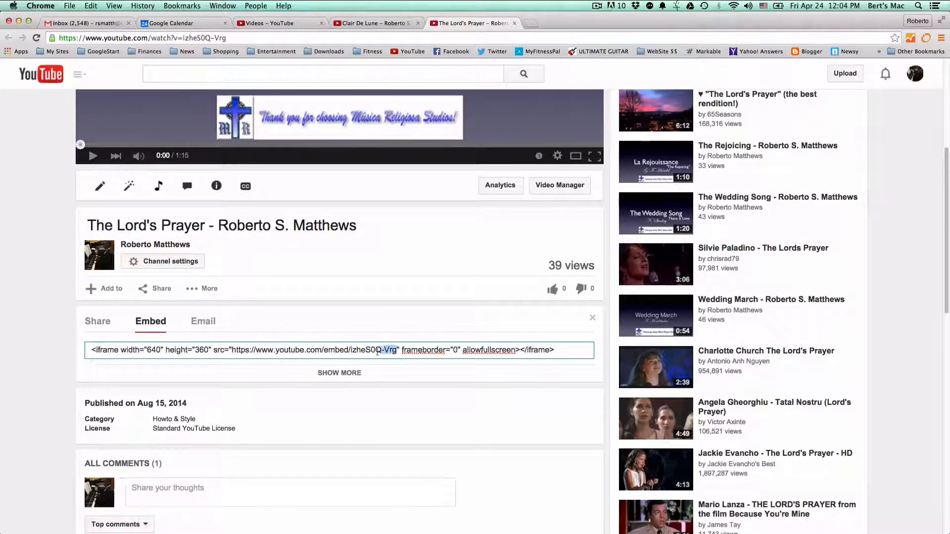
right_click(242, 349)
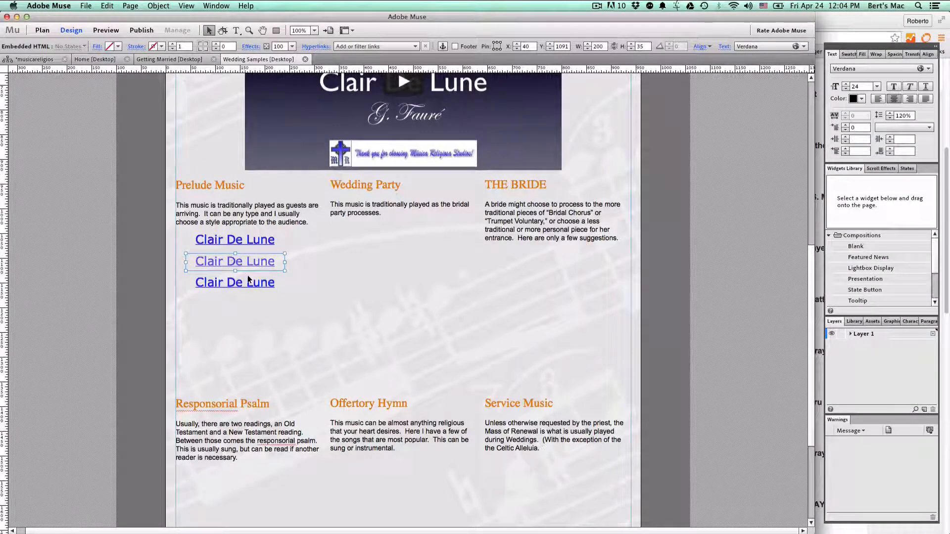
Resize The Lord's Prayer link box so the title fits on one line with reduced height.
type("The Lord's Prayer")
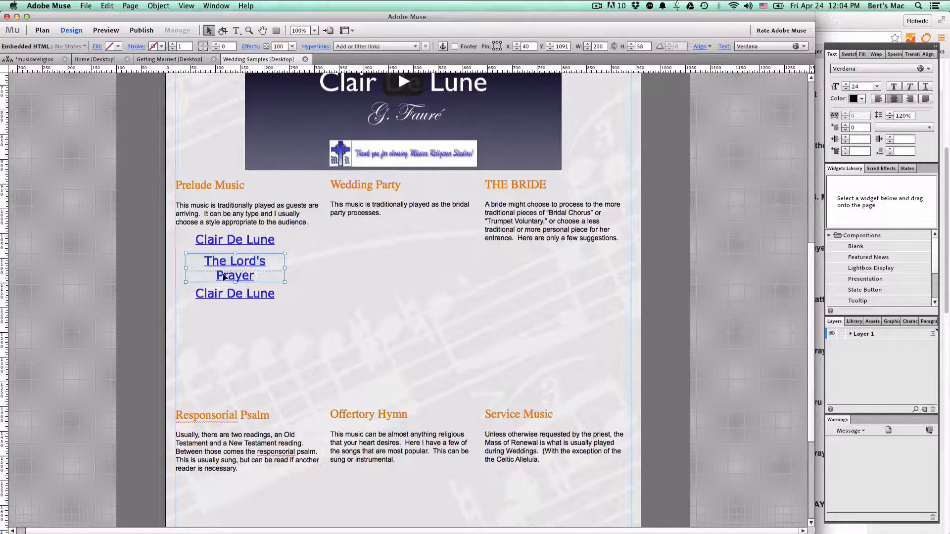
left_click_drag(287, 269, 292, 268)
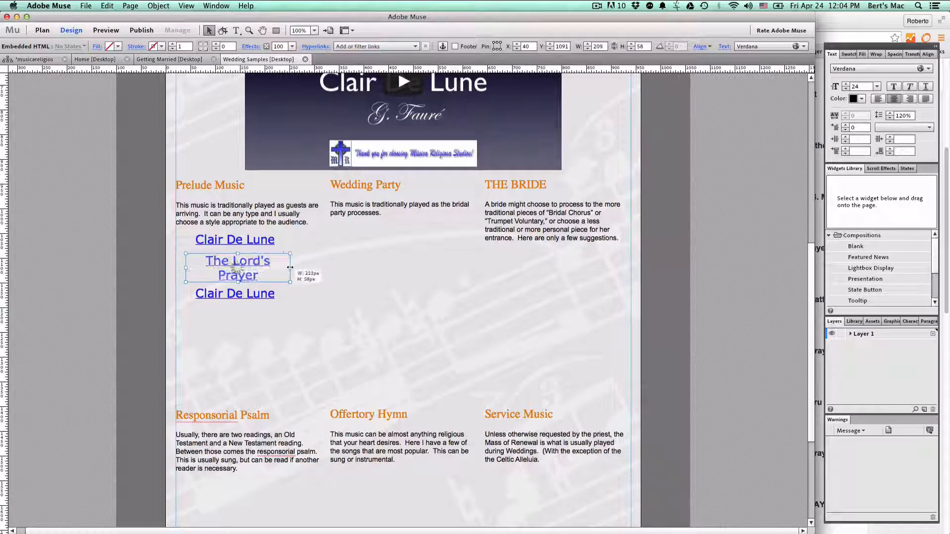
left_click_drag(290, 268, 294, 268)
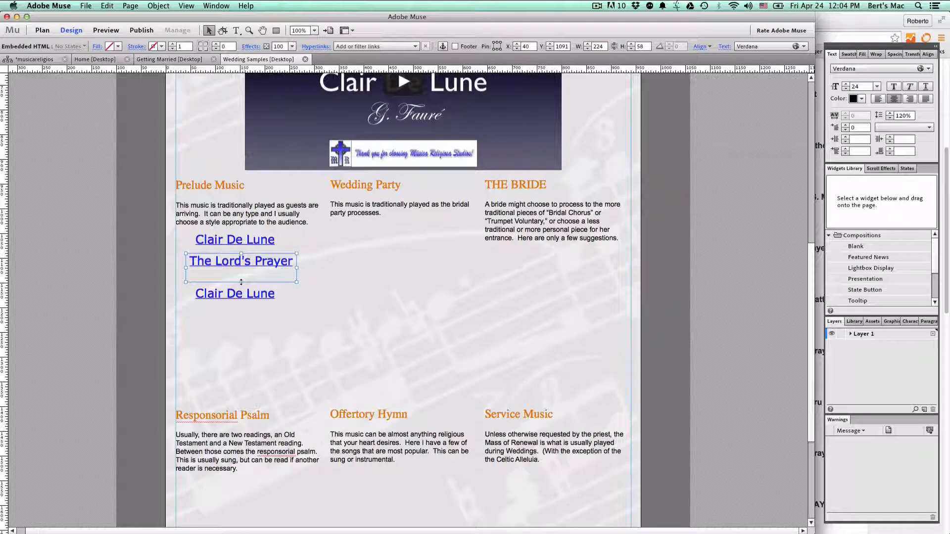
left_click_drag(241, 282, 242, 276)
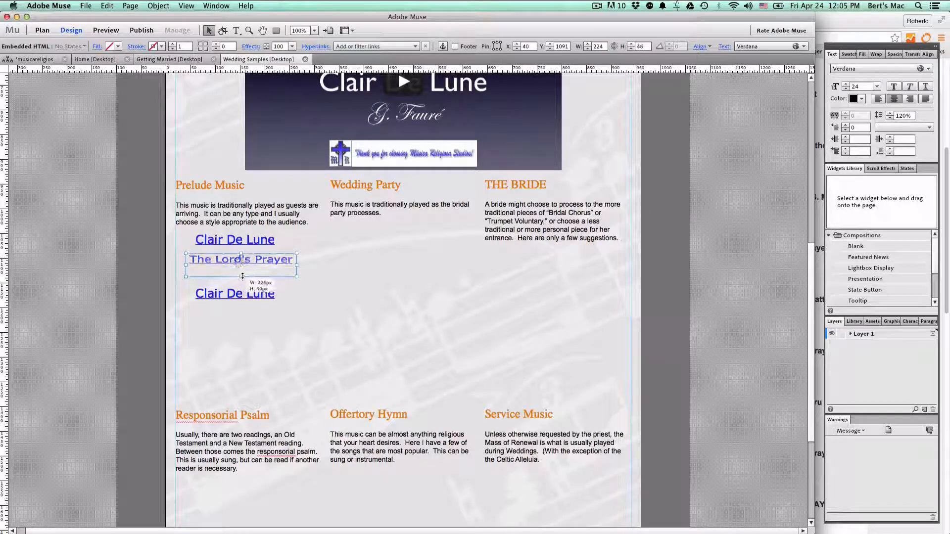
left_click_drag(242, 277, 241, 269)
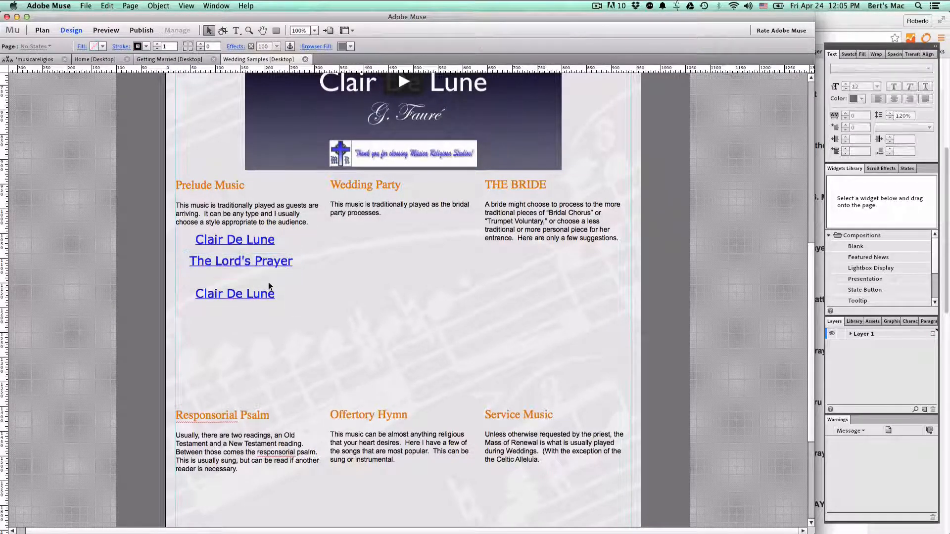
Move the third Clair De Lune link up directly beneath The Lord's Prayer.
left_click(237, 282)
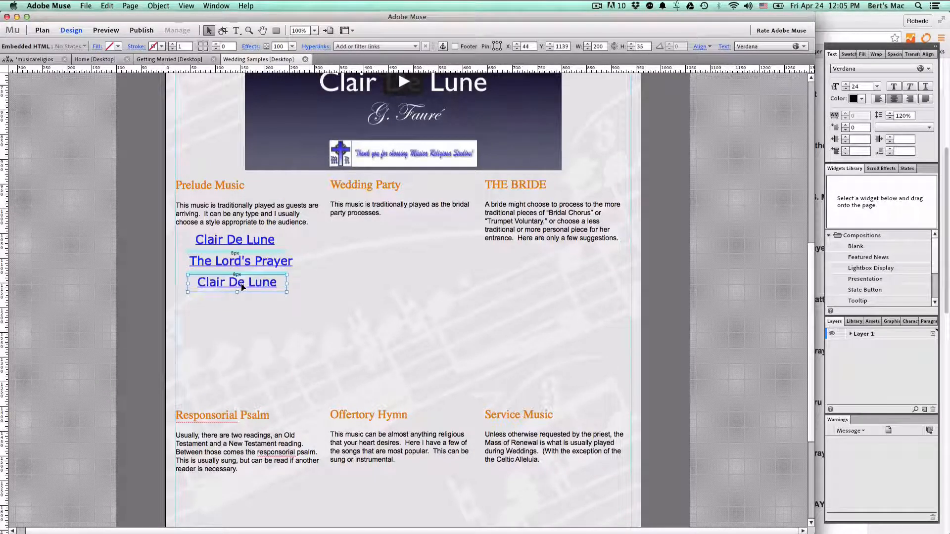
left_click(292, 305)
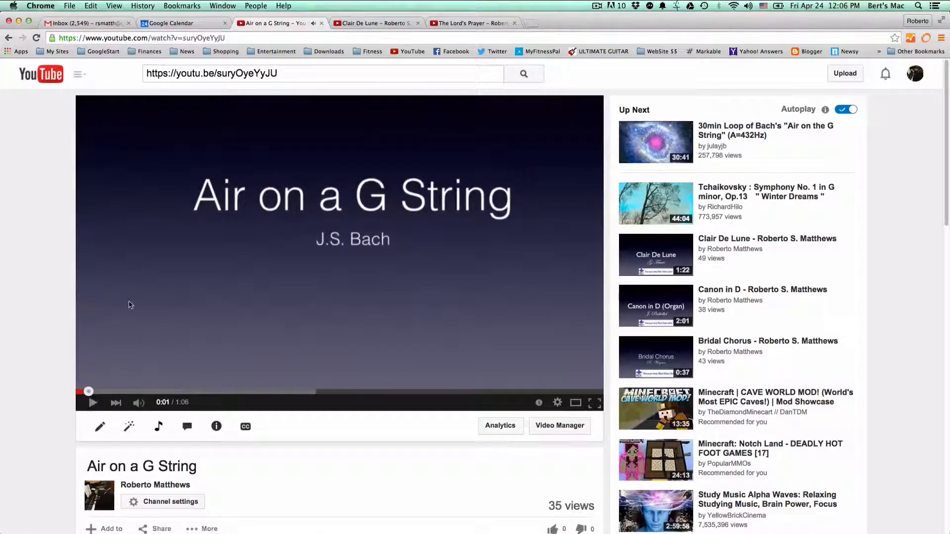
Scroll below the Air on a G String player and bring up its Share options.
scroll("down", 3)
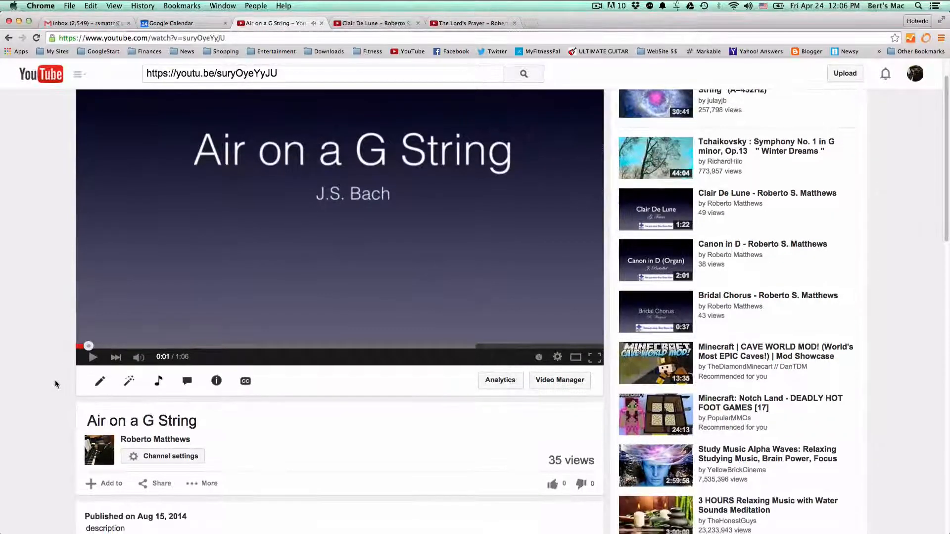
scroll("down", 3)
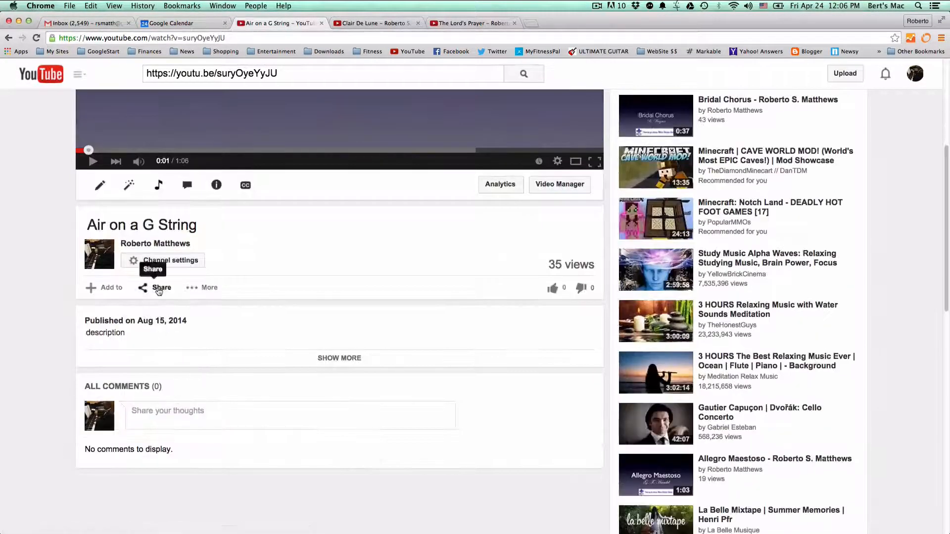
left_click(161, 287)
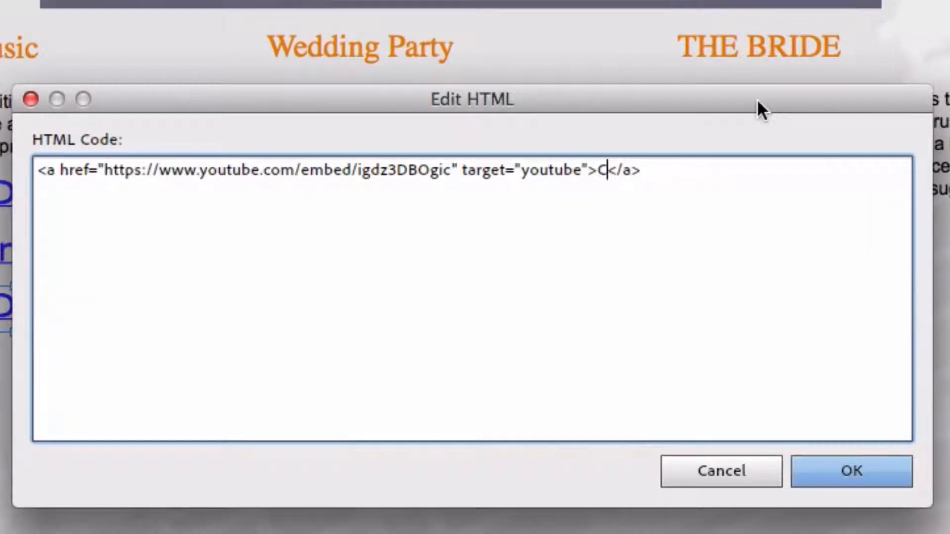
Set the third link's text to Air on a G String with video ID suryOyeYyJU and confirm.
type("ur")
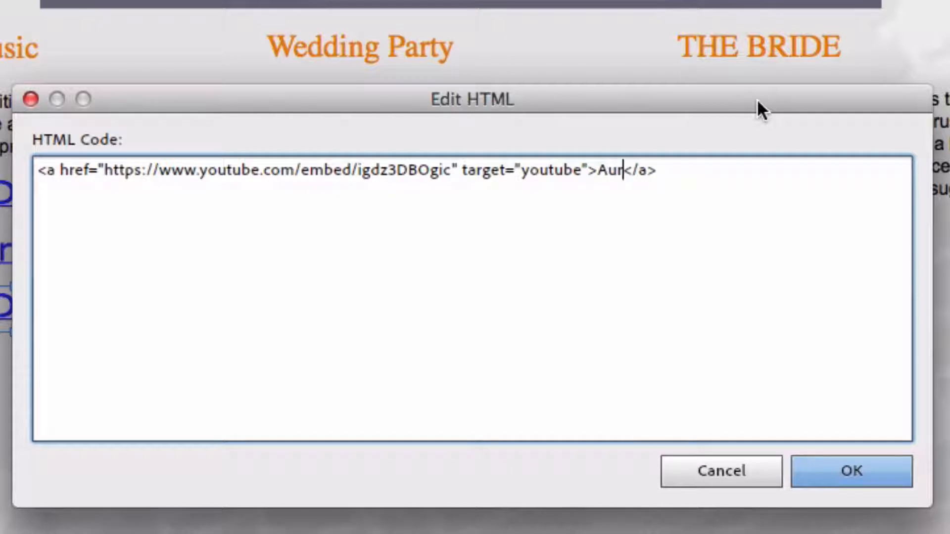
type("Air on a G String")
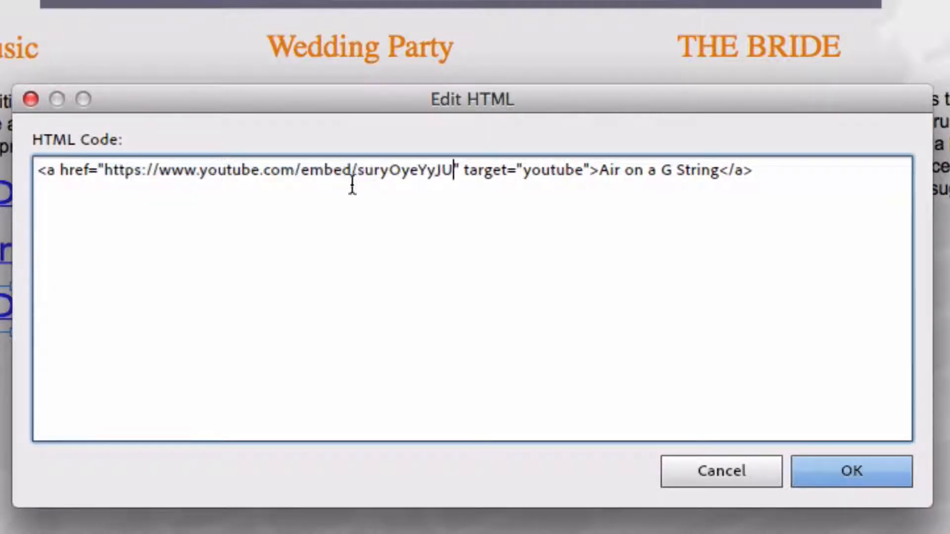
left_click(852, 471)
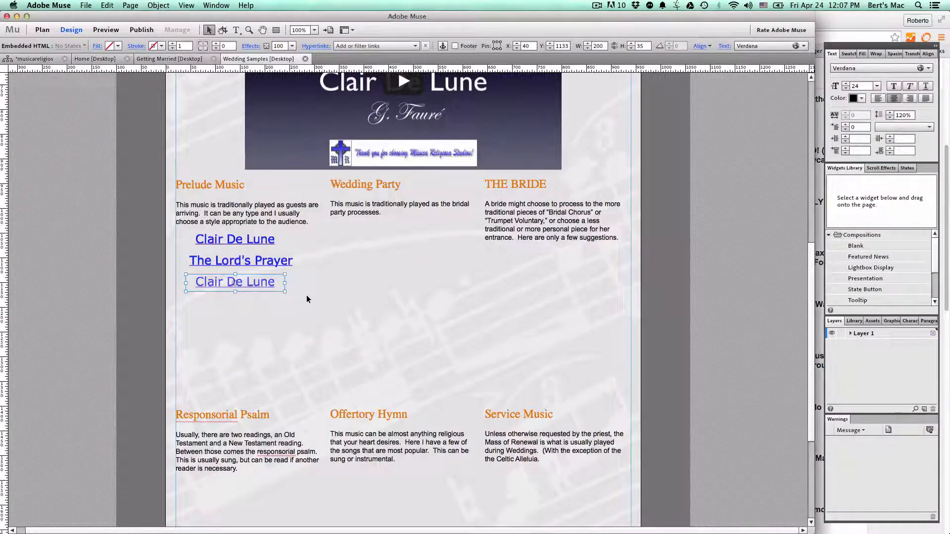
type("Air on a G String")
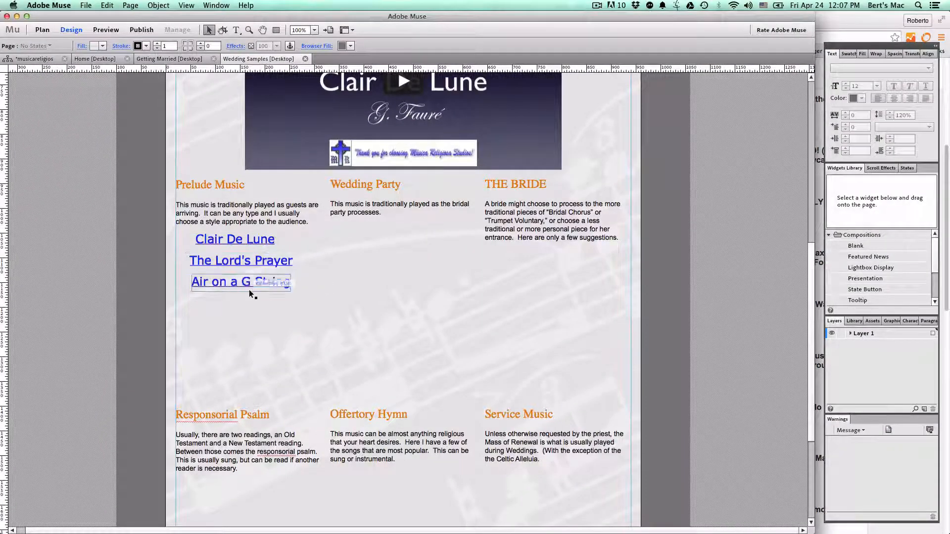
left_click(105, 30)
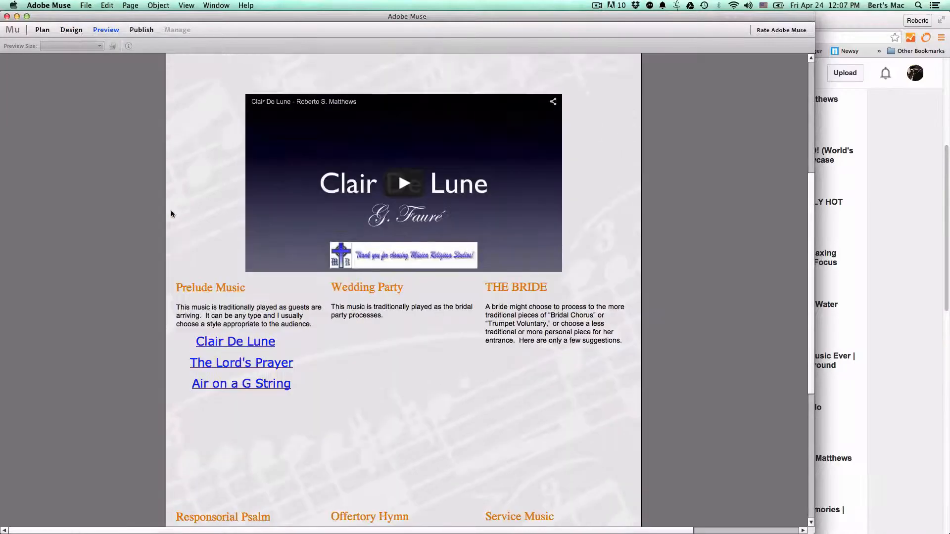
Test The Lord's Prayer and Clair De Lune links so the embedded player switches videos.
left_click(241, 362)
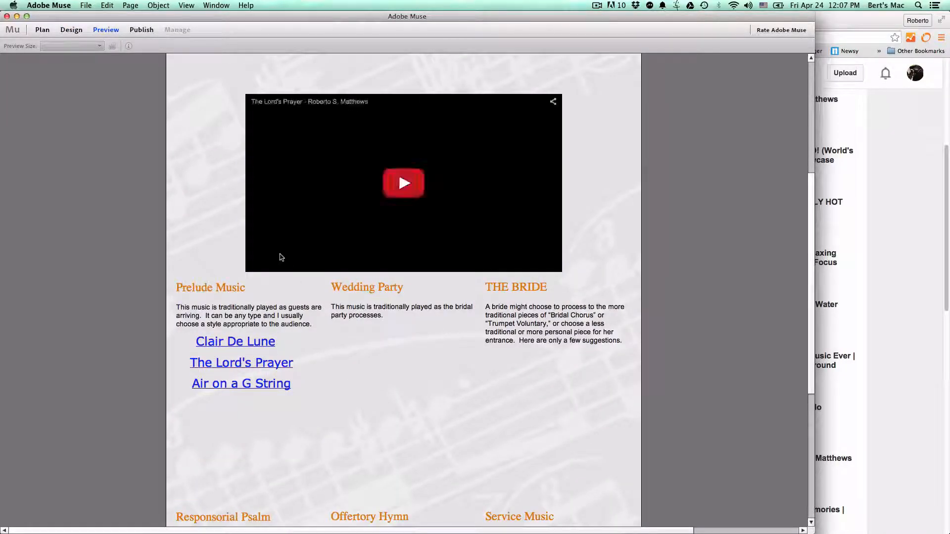
left_click(404, 184)
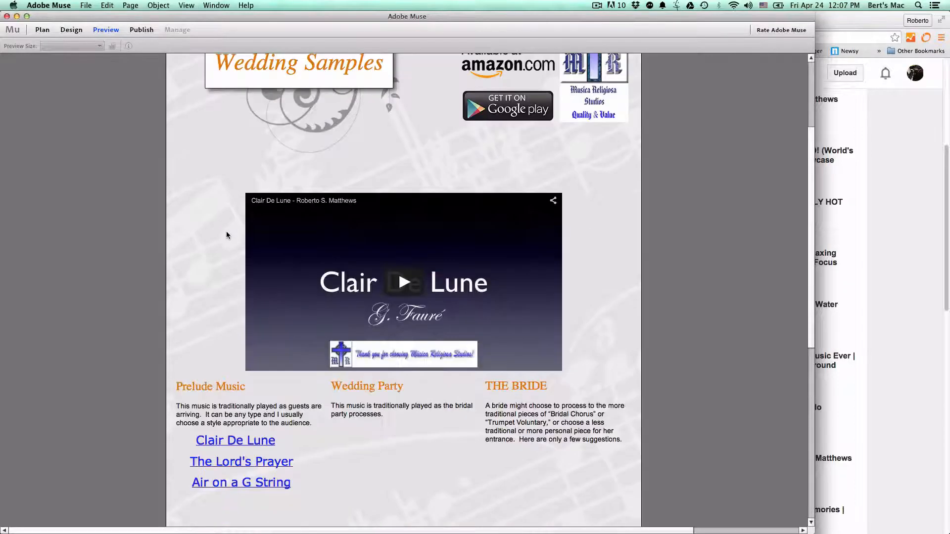
scroll("down", 3)
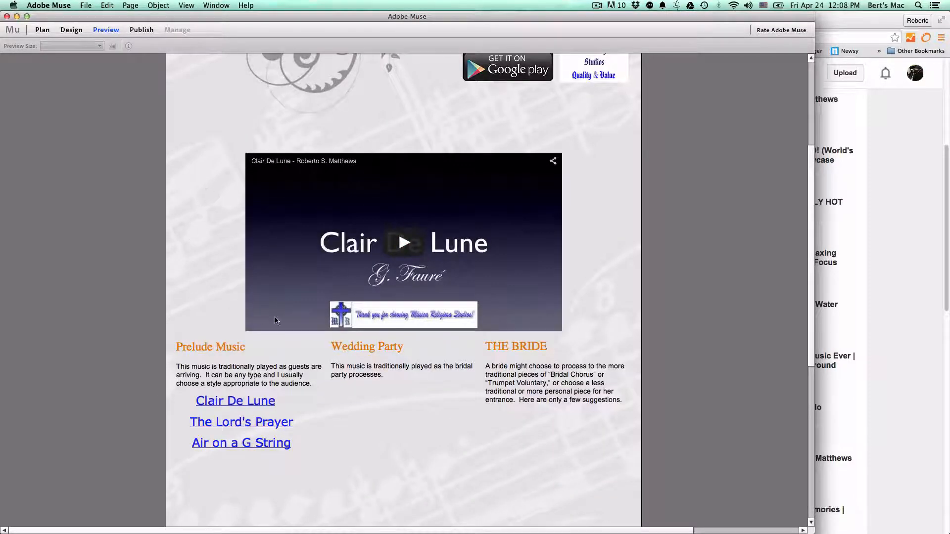
mouse_move(404, 244)
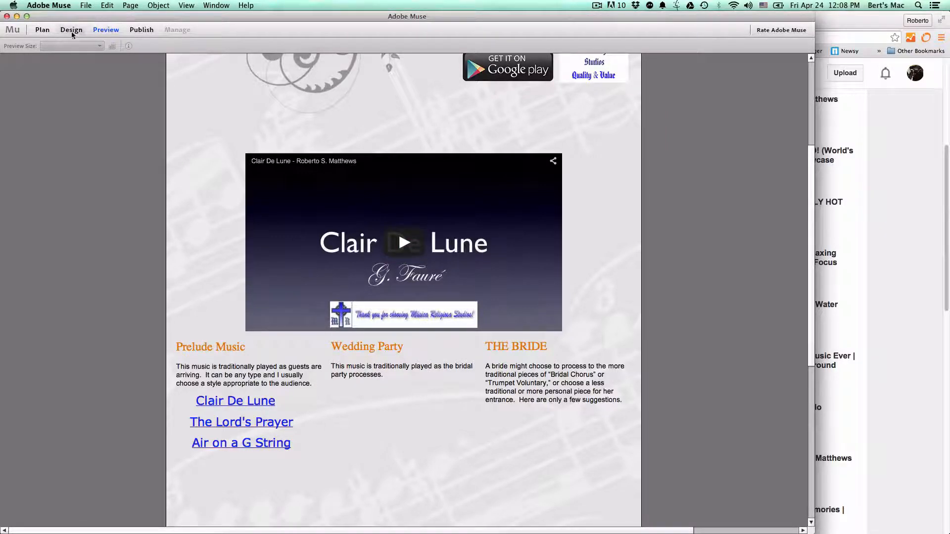
Return to Design and launch Preview Page in Browser past the missing-mp3 warning.
left_click(71, 29)
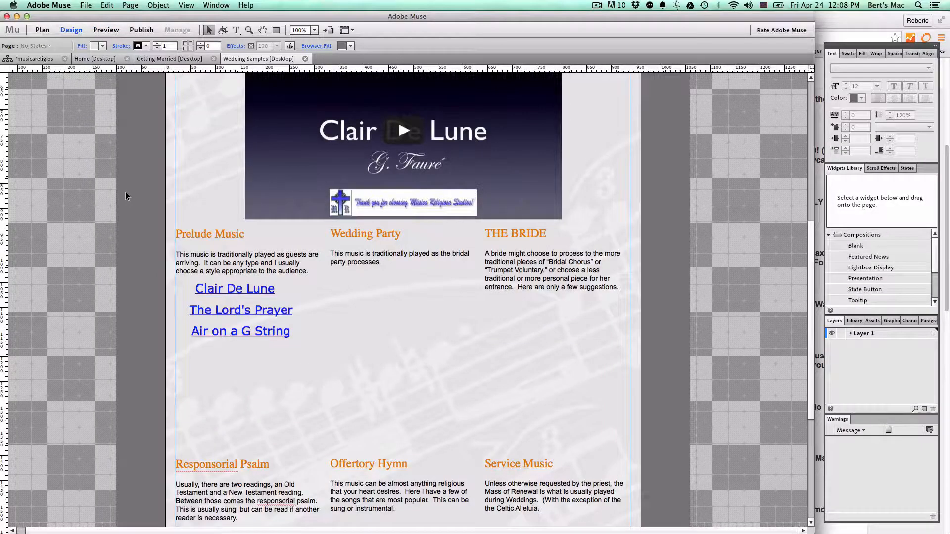
left_click(85, 5)
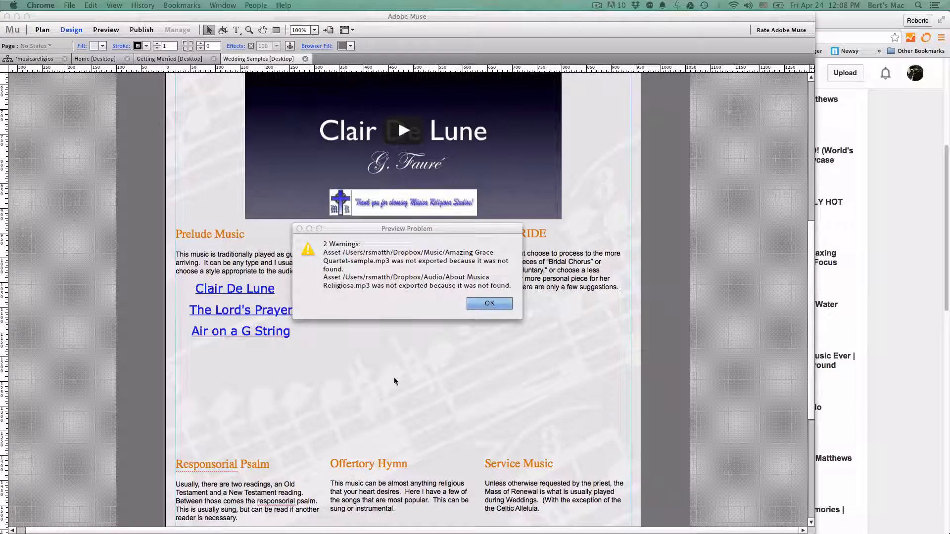
left_click(490, 304)
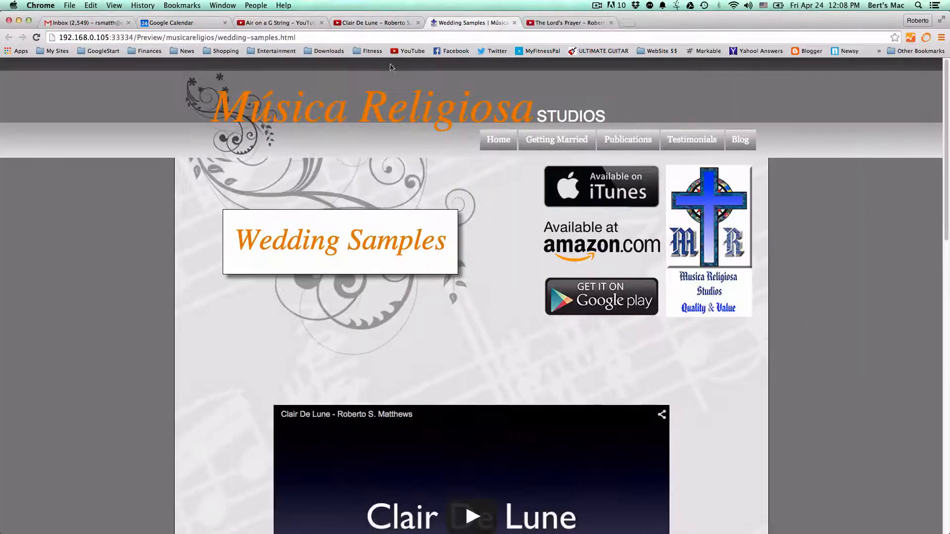
In Chrome's preview, load The Lord's Prayer in the embedded player via its link.
scroll("down", 3)
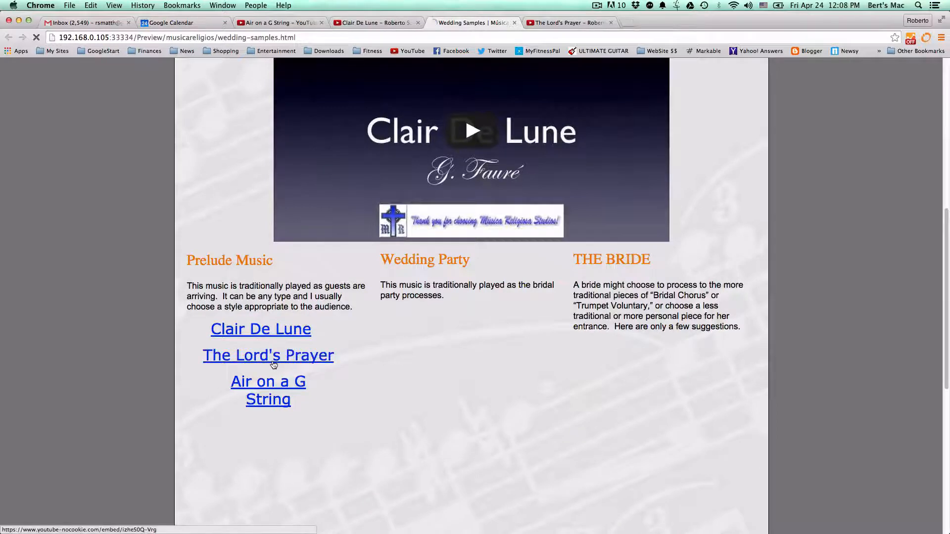
left_click(268, 355)
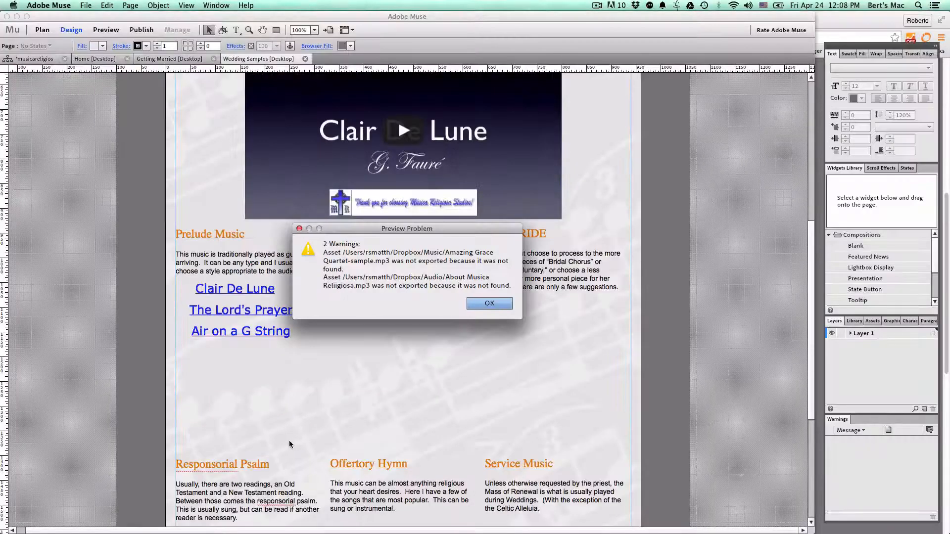
Dismiss the missing audio files warning and nudge the Air on a G String link left.
left_click(489, 303)
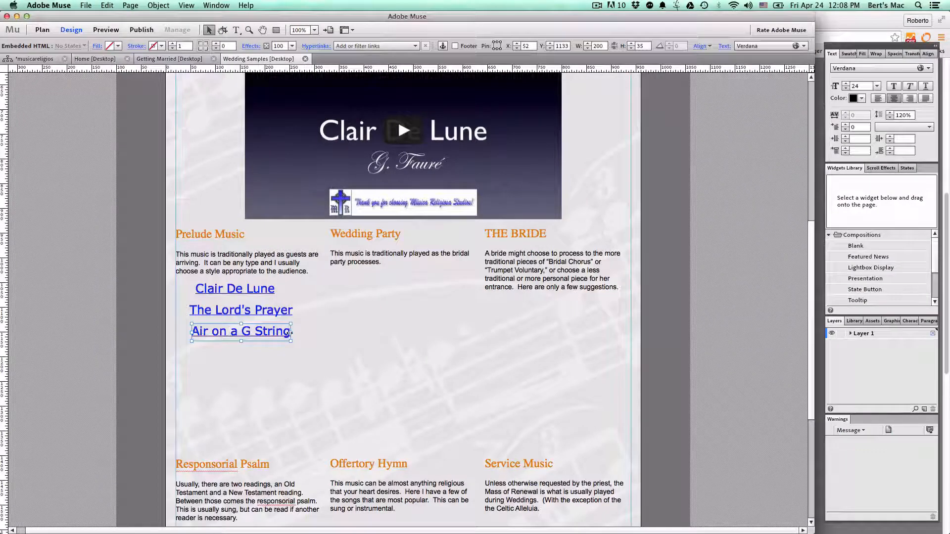
left_click_drag(291, 331, 296, 331)
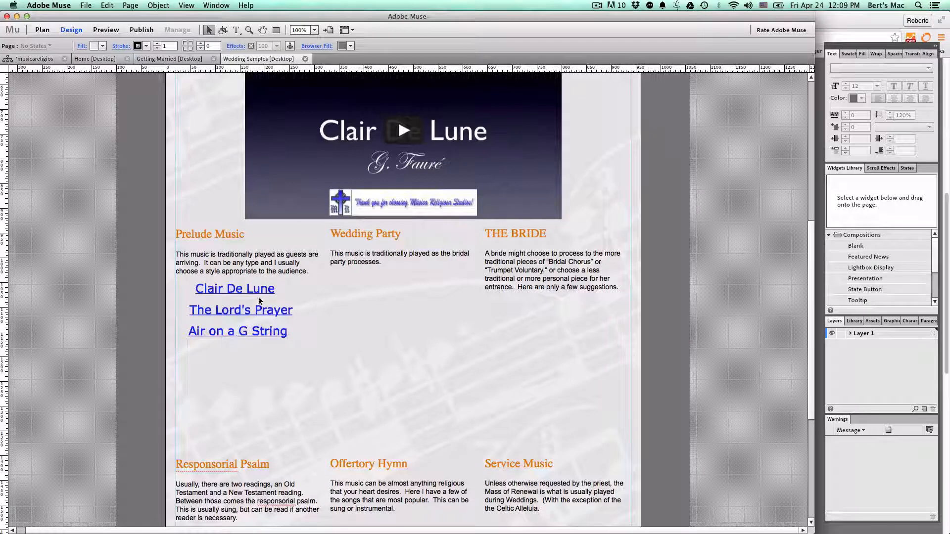
Add style="text-decoration: none; color: blue;" to the Clair De Lune anchor and apply it.
right_click(235, 288)
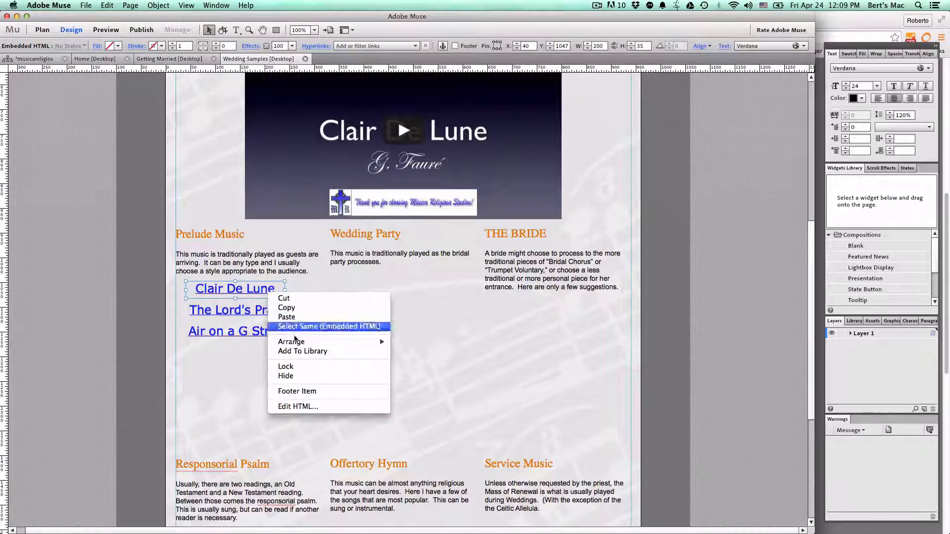
left_click(298, 406)
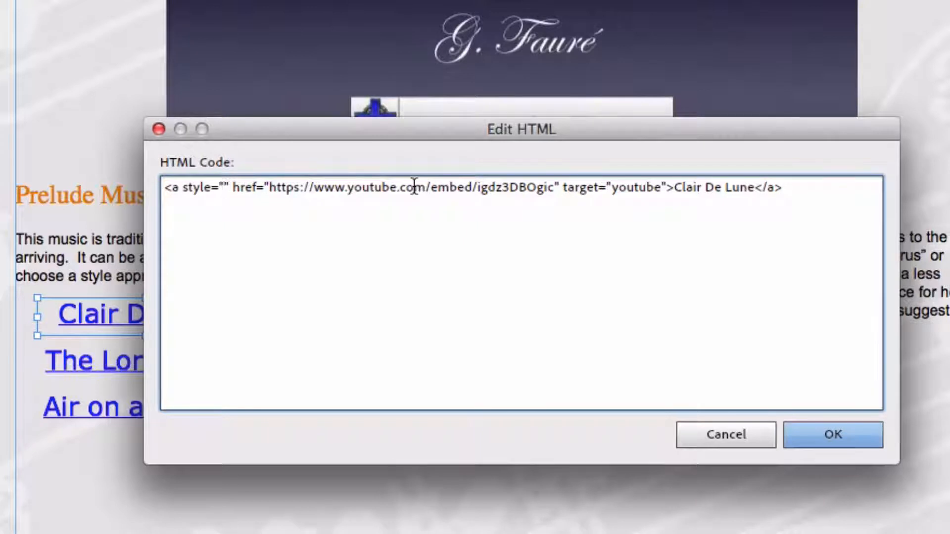
type("tex")
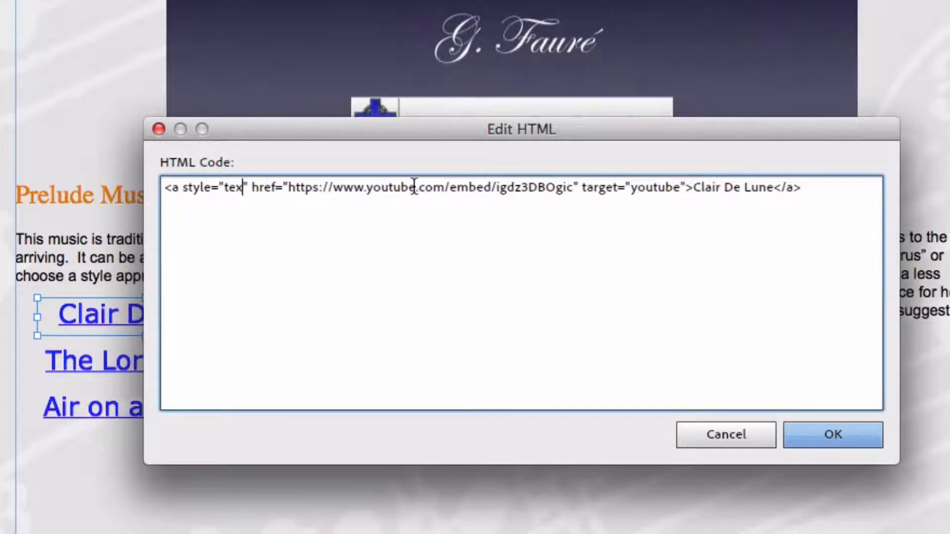
type("-decoration: none;")
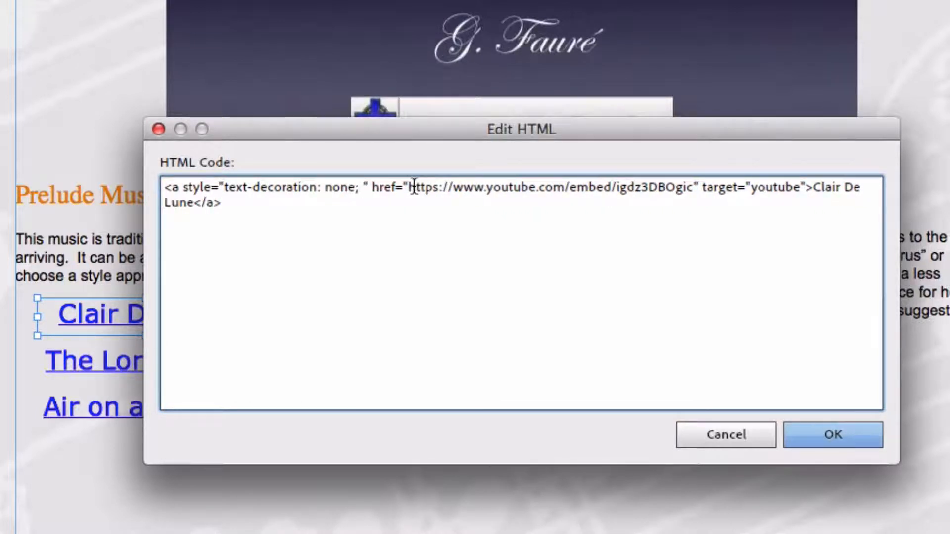
type("color: blue")
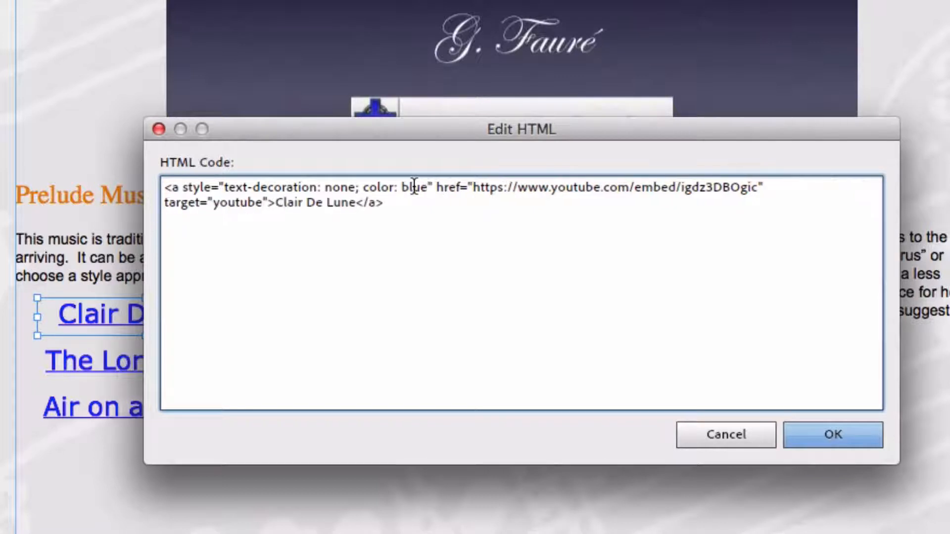
type(";")
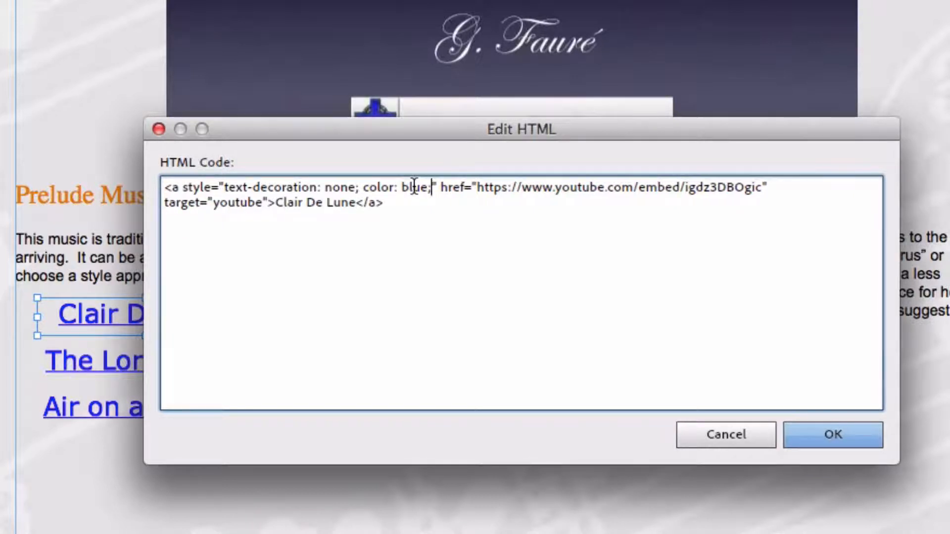
left_click(833, 435)
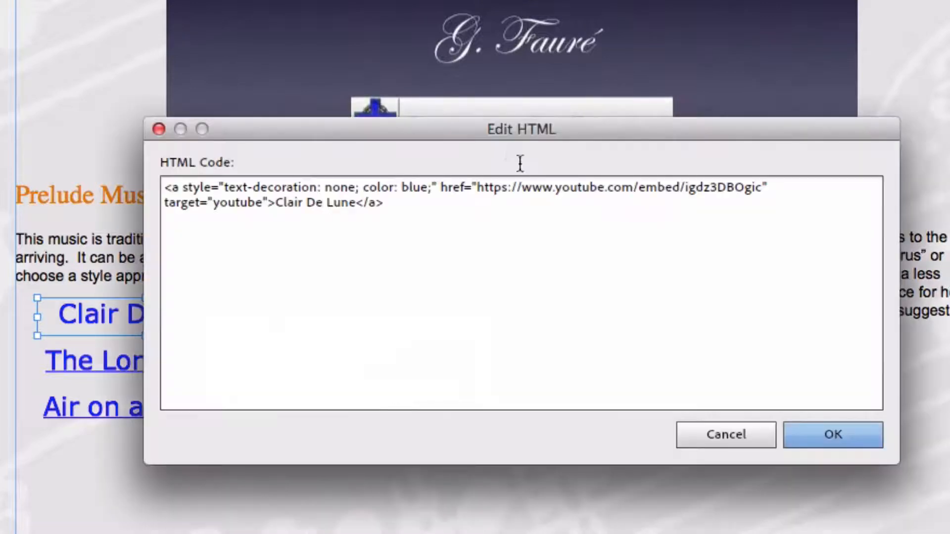
double_click(415, 188)
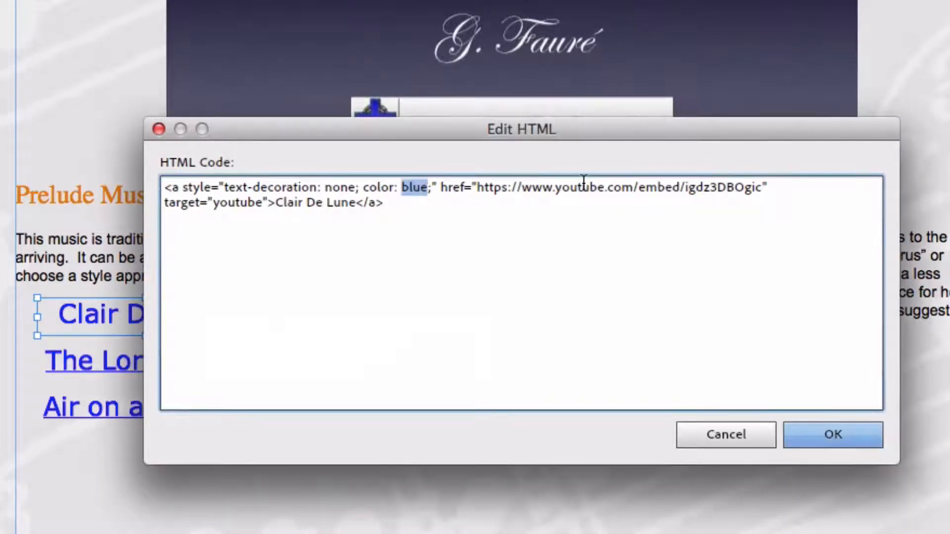
left_click(833, 435)
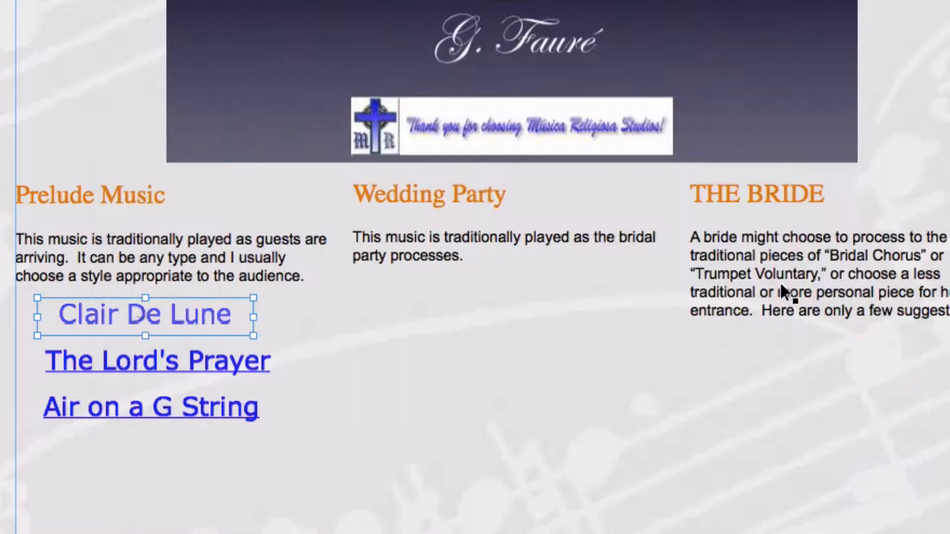
mouse_move(354, 297)
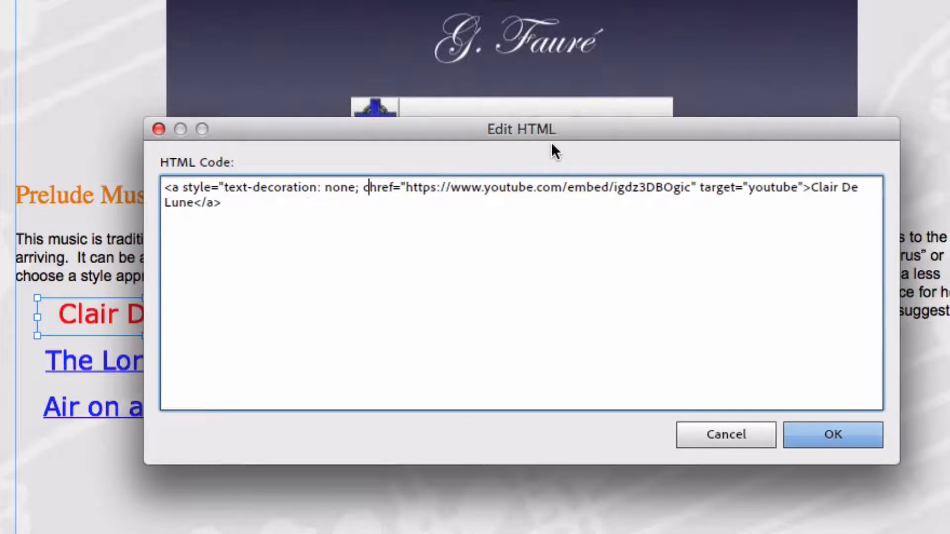
Delete the color declaration from Clair De Lune's link style, leaving only text-decoration: none, and confirm.
key("Backspace")
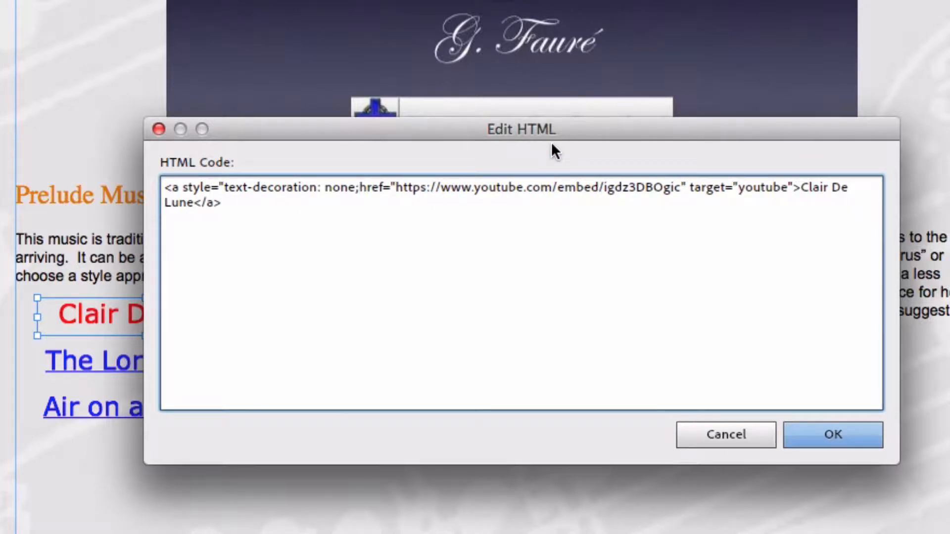
key("Backspace")
type("\" ")
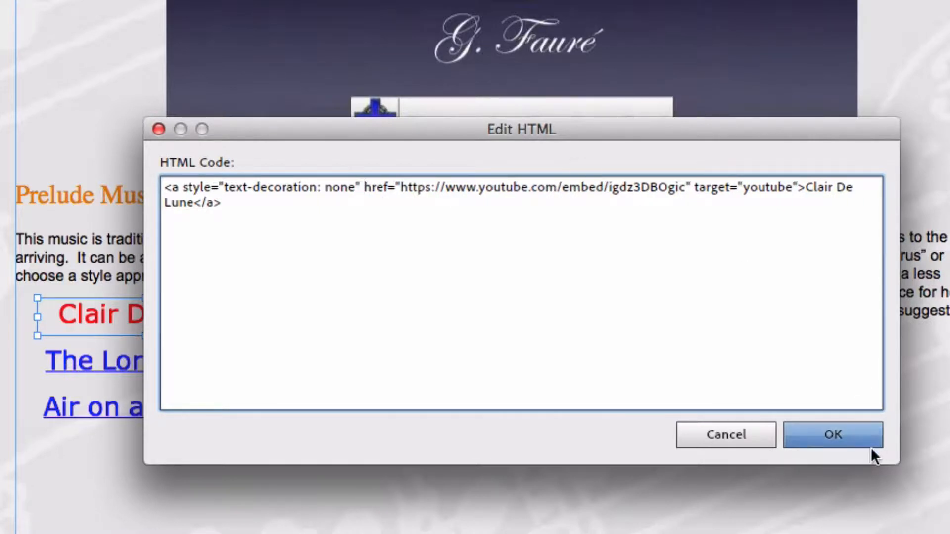
left_click(832, 434)
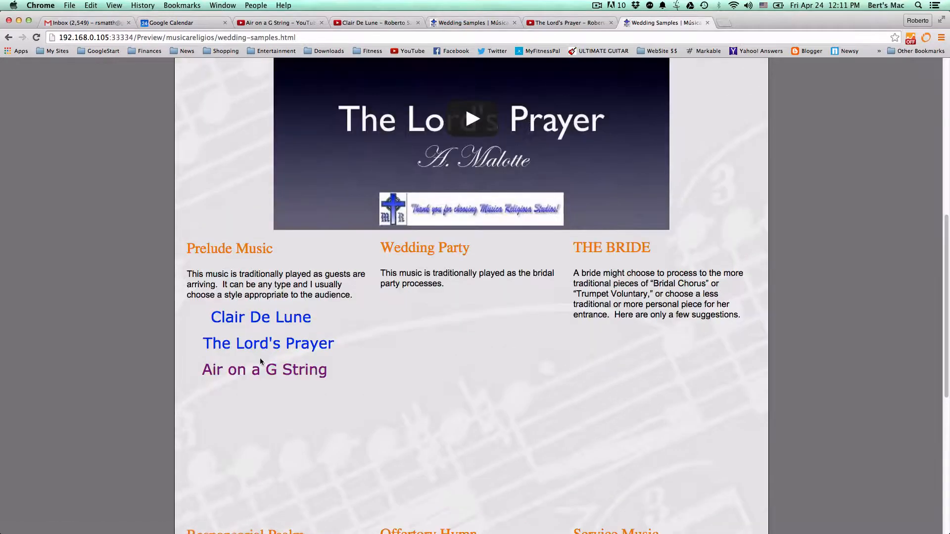
Switch the embedded video via the Clair De Lune, The Lord's Prayer and Air on a G String links in turn.
left_click(264, 369)
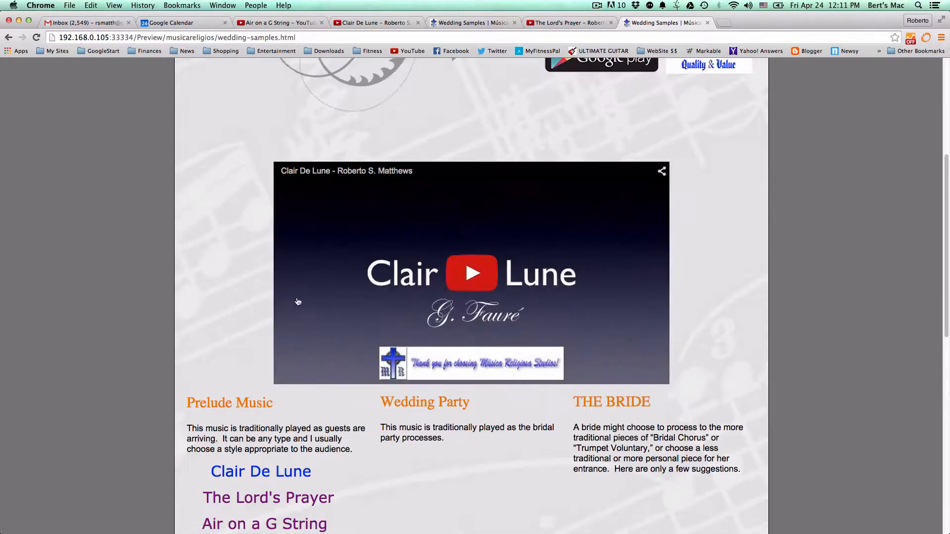
left_click(268, 423)
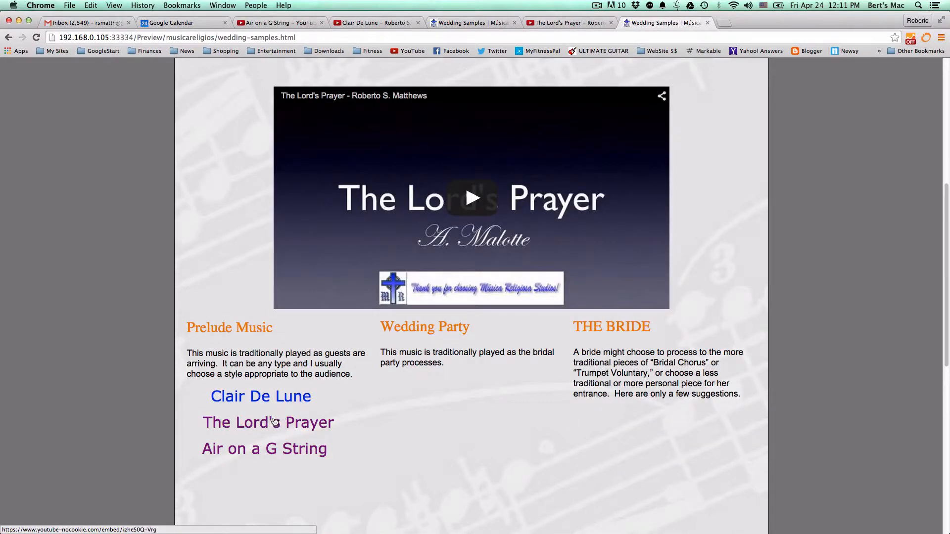
left_click(265, 449)
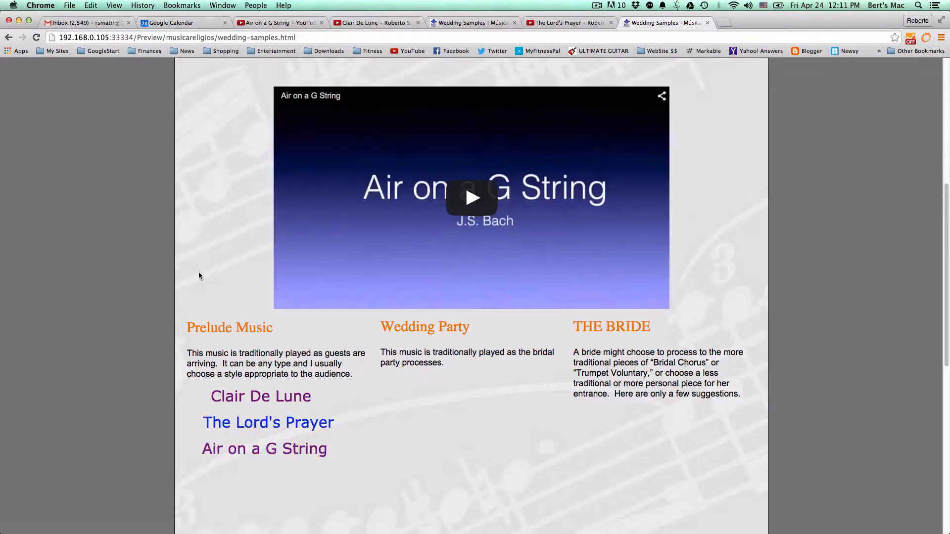